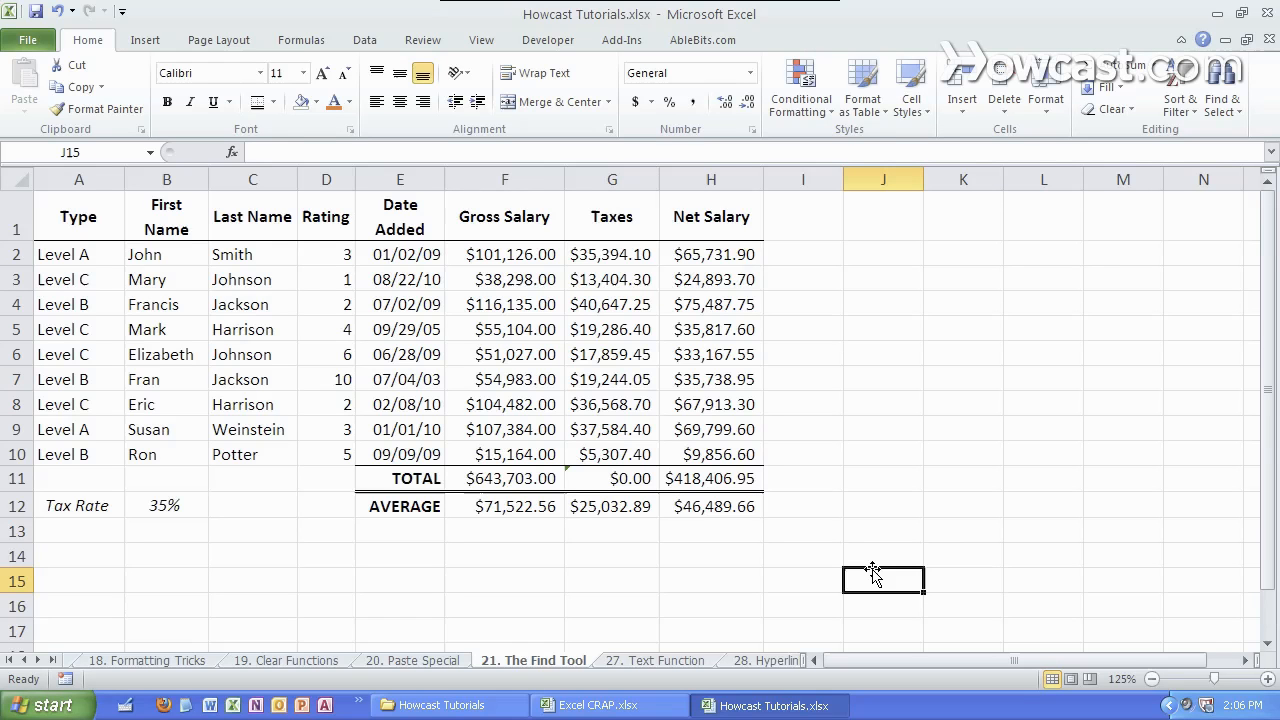
mouse_move(872, 572)
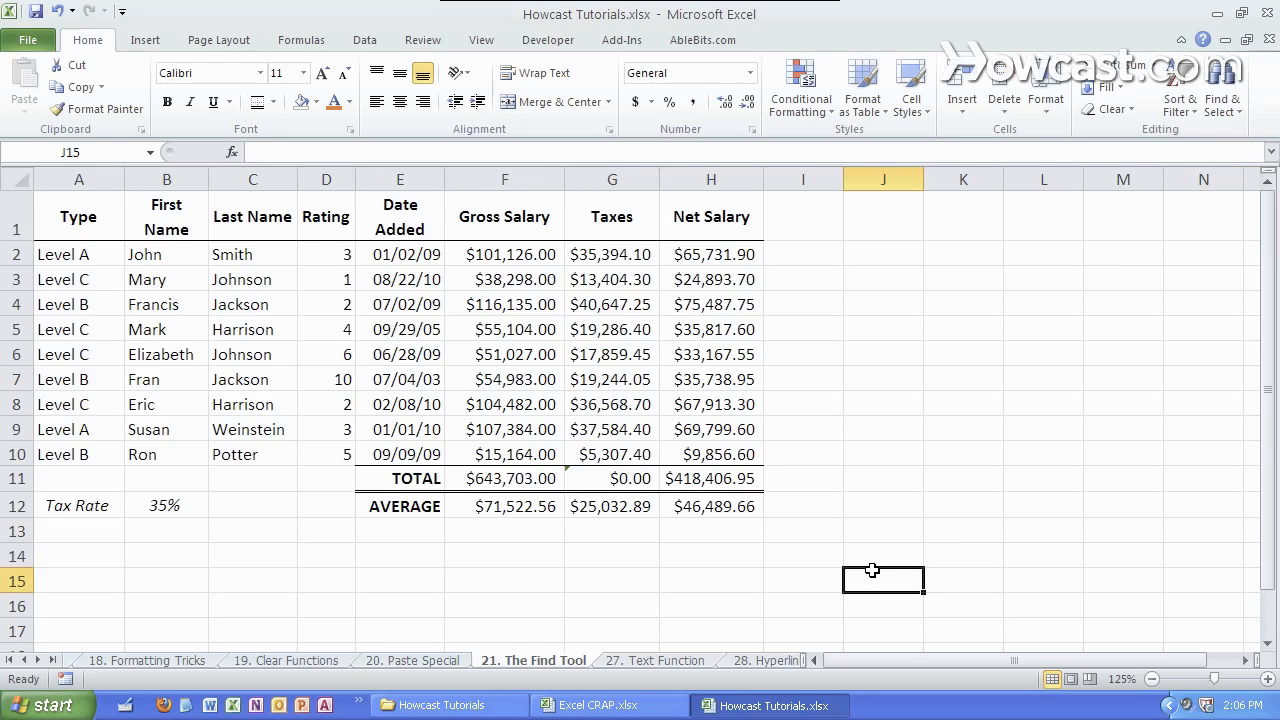
mouse_move(646, 484)
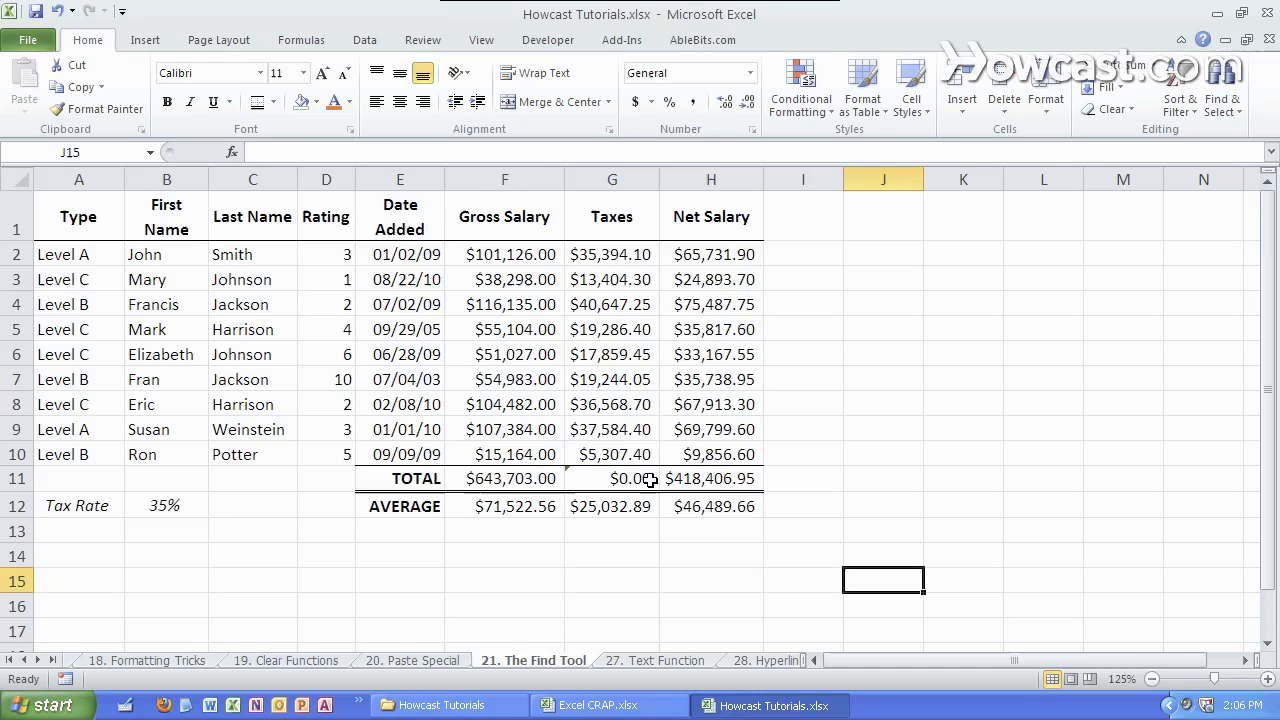
- Review Susan's taxes formula and settle on an empty cell below the salary table before searching
left_click(612, 428)
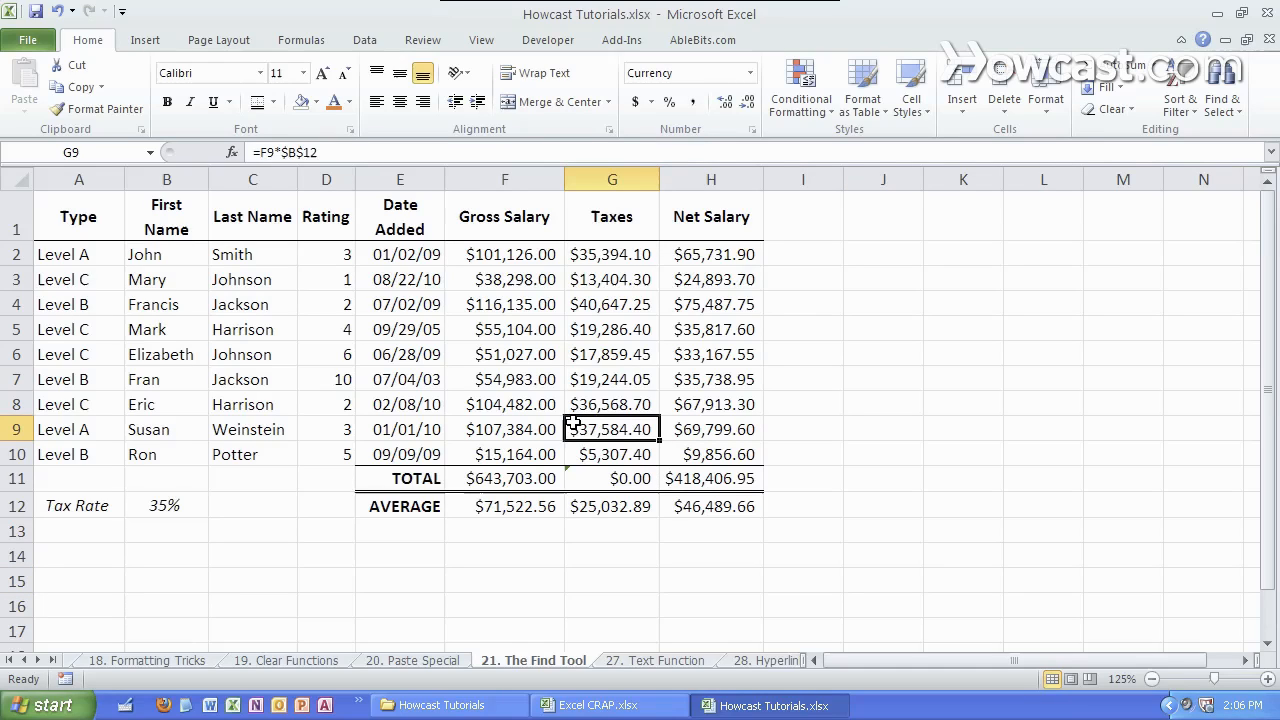
scroll("down", 3)
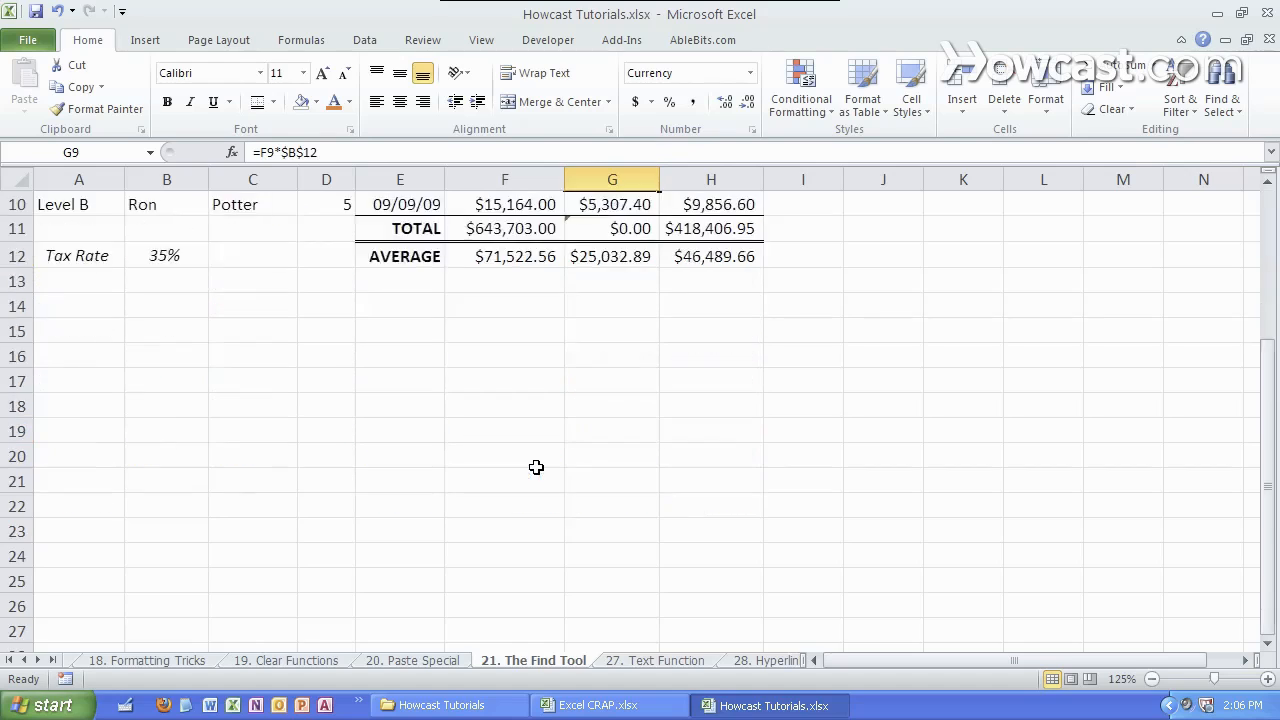
left_click(804, 402)
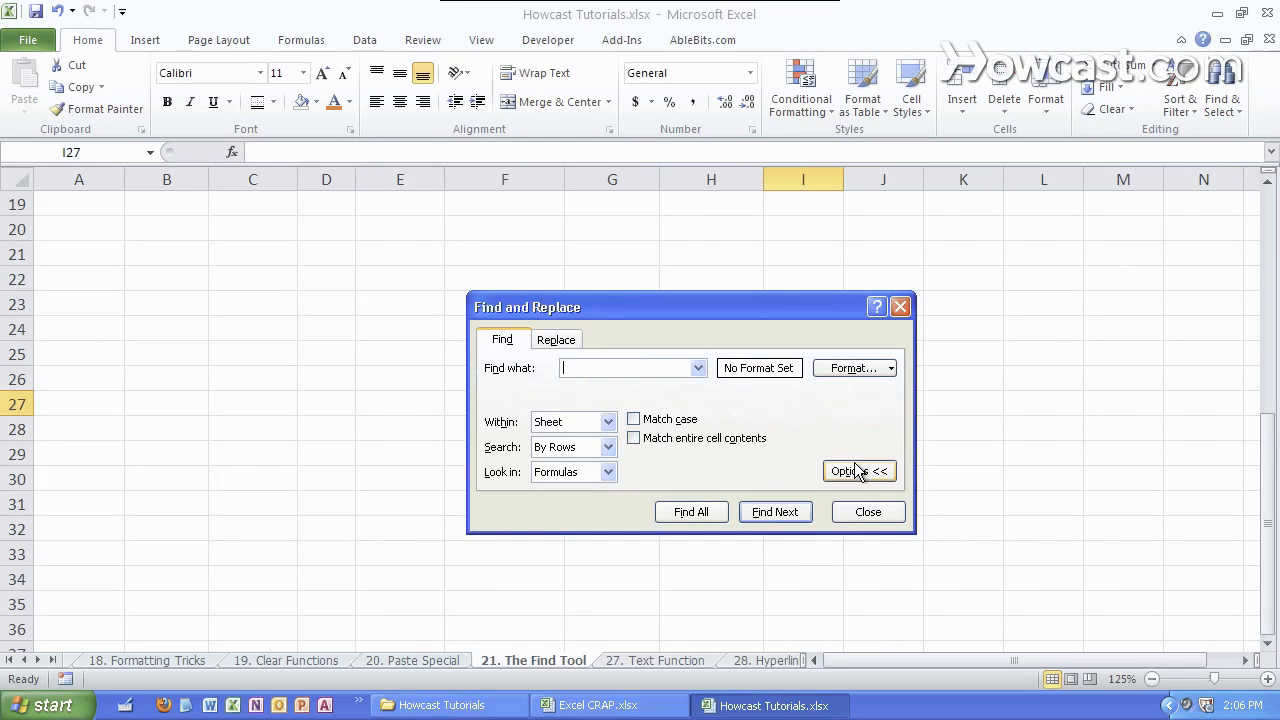
- Search for Johnson and cycle Find Next through the two matching last-name cells in column C
left_click(860, 472)
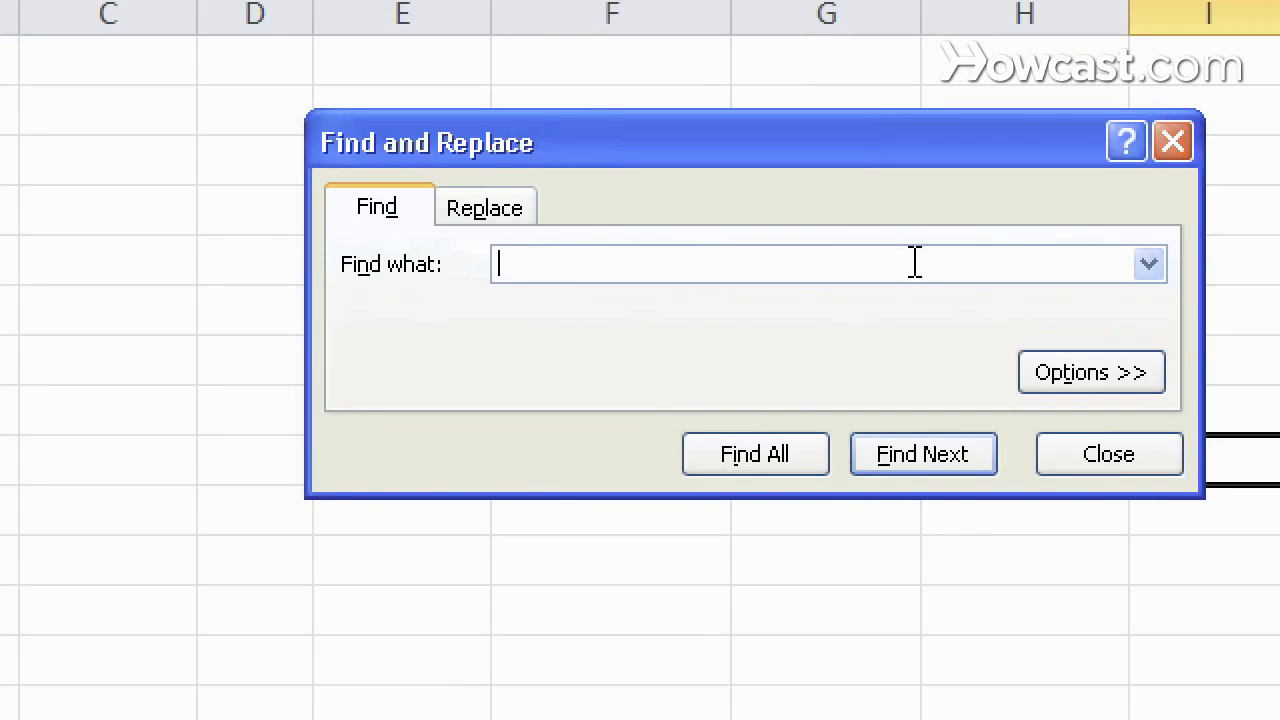
type("Johnson")
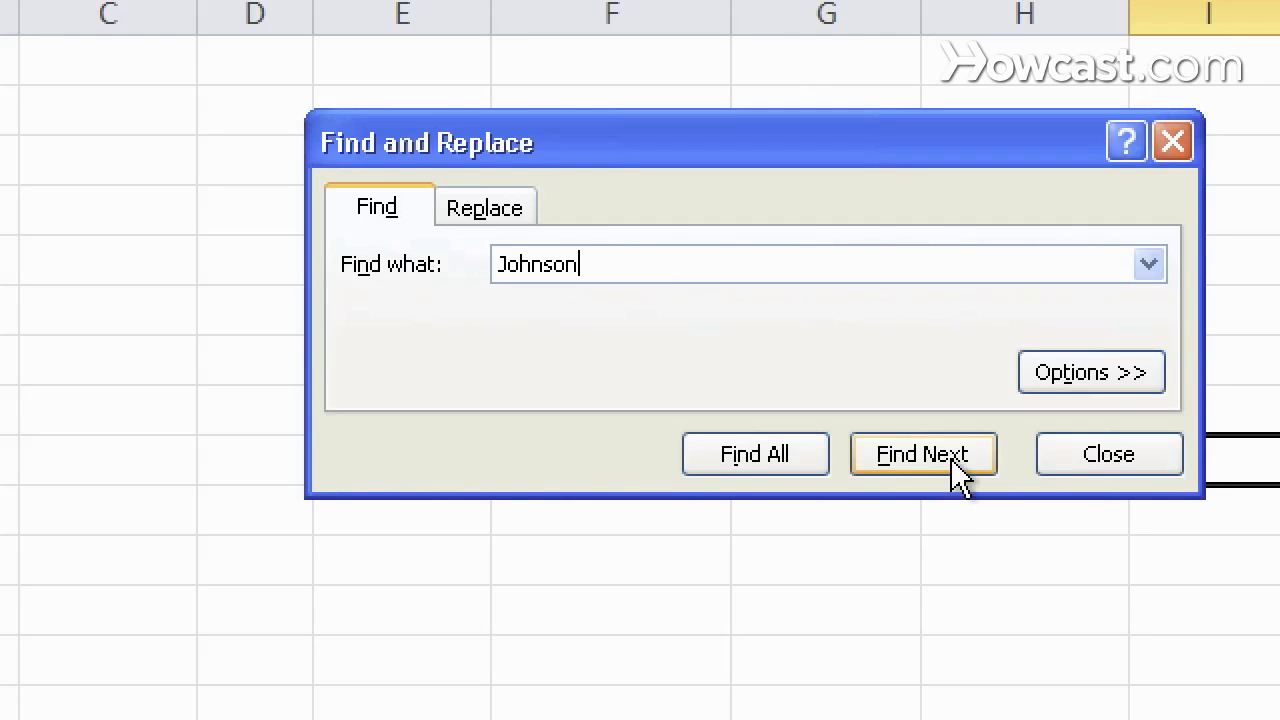
left_click(922, 454)
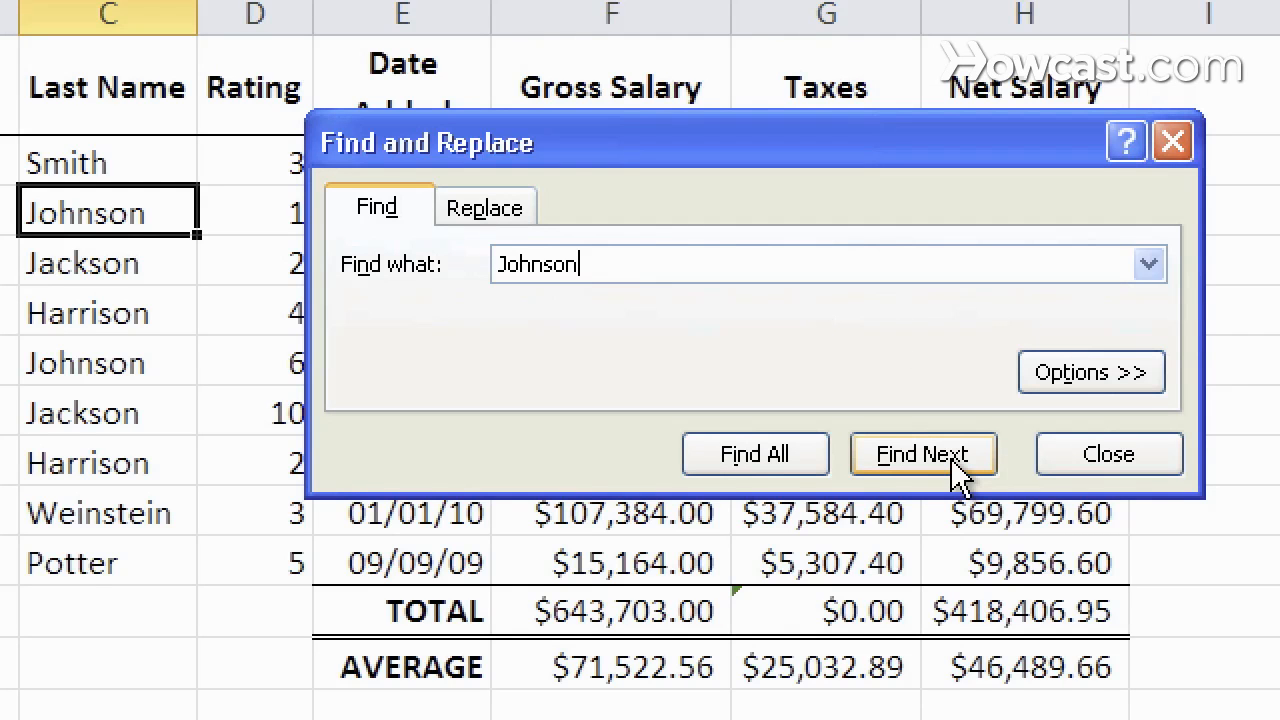
mouse_move(1180, 180)
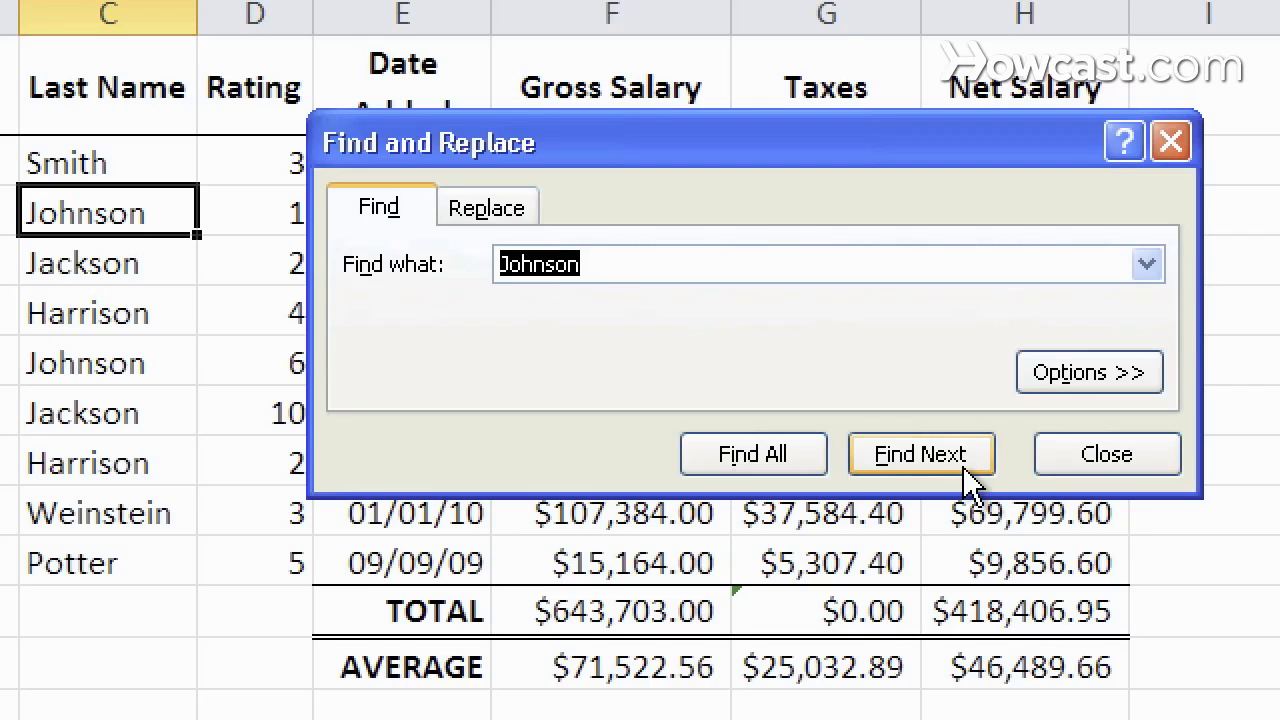
left_click(920, 454)
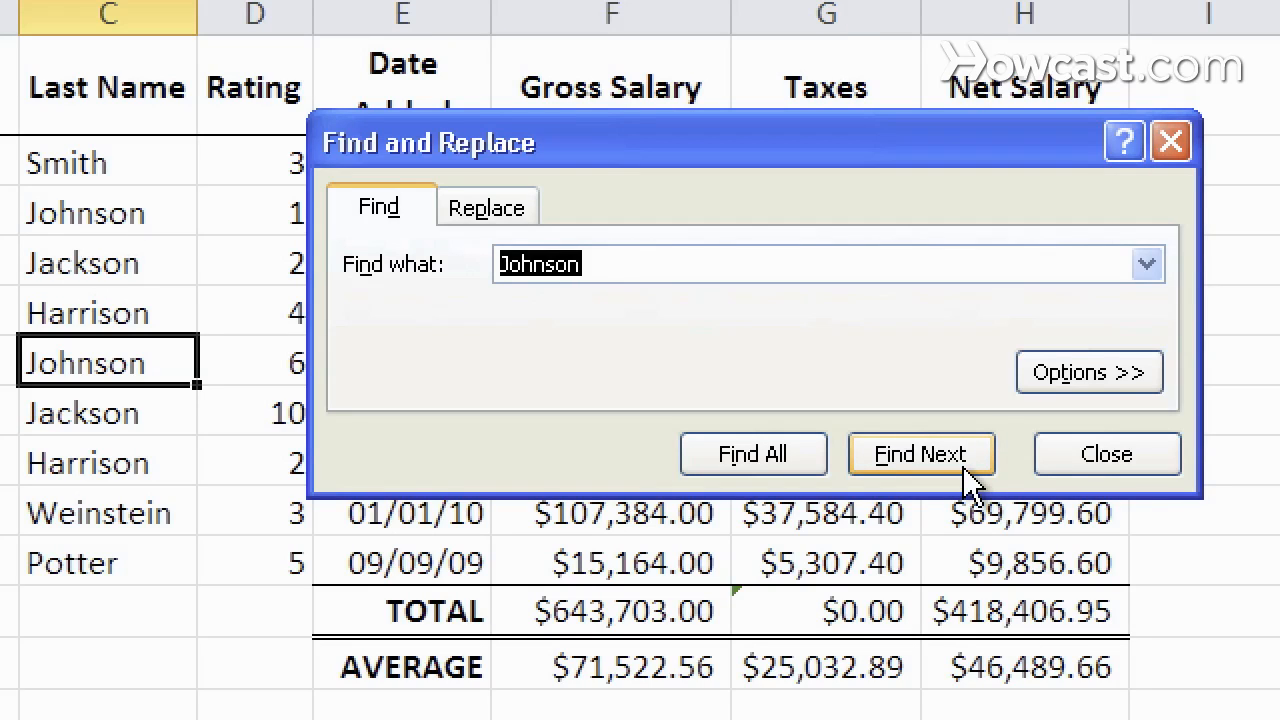
left_click(920, 452)
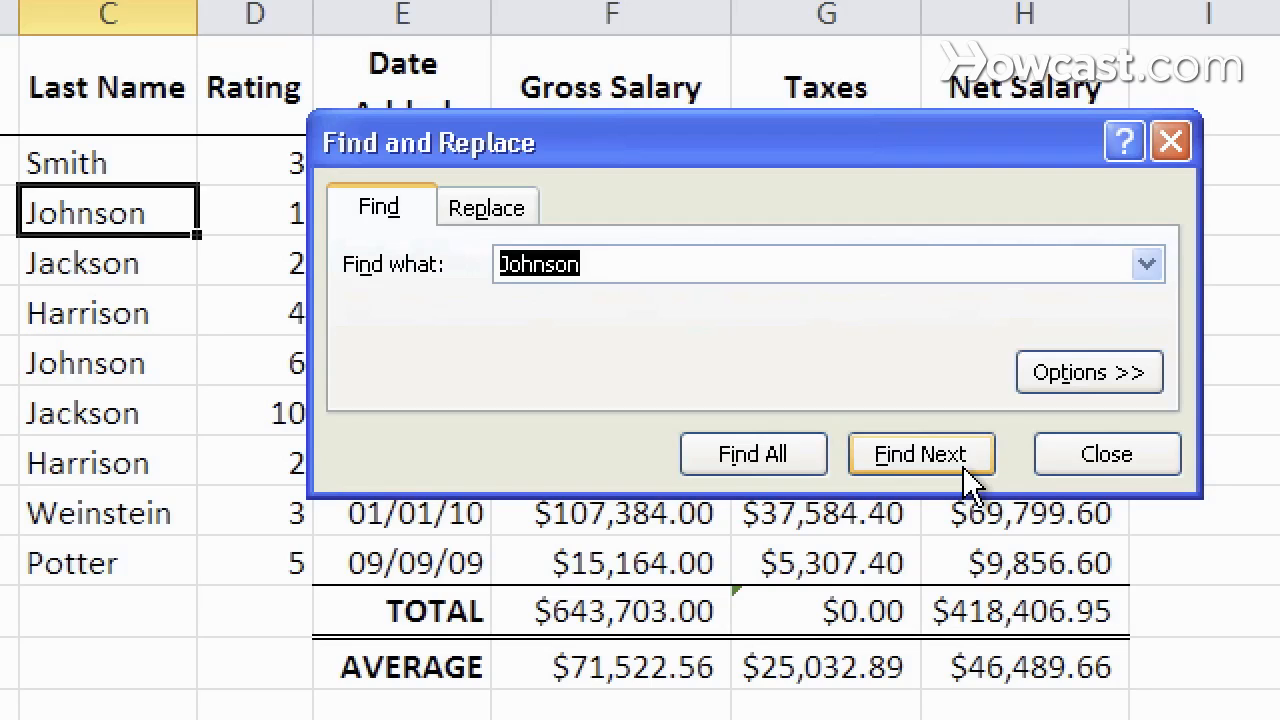
left_click(920, 454)
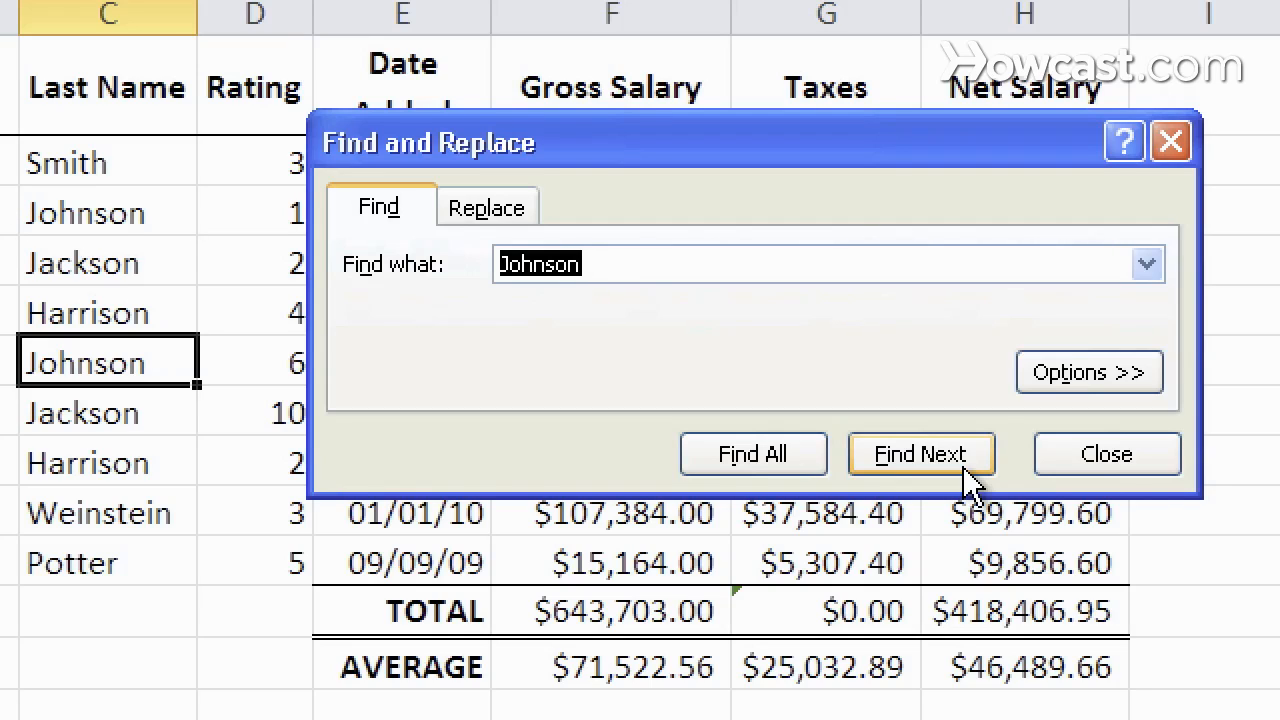
- List all Johnson matches with Find All, jump to the C3 result, then close the search window
left_click(752, 452)
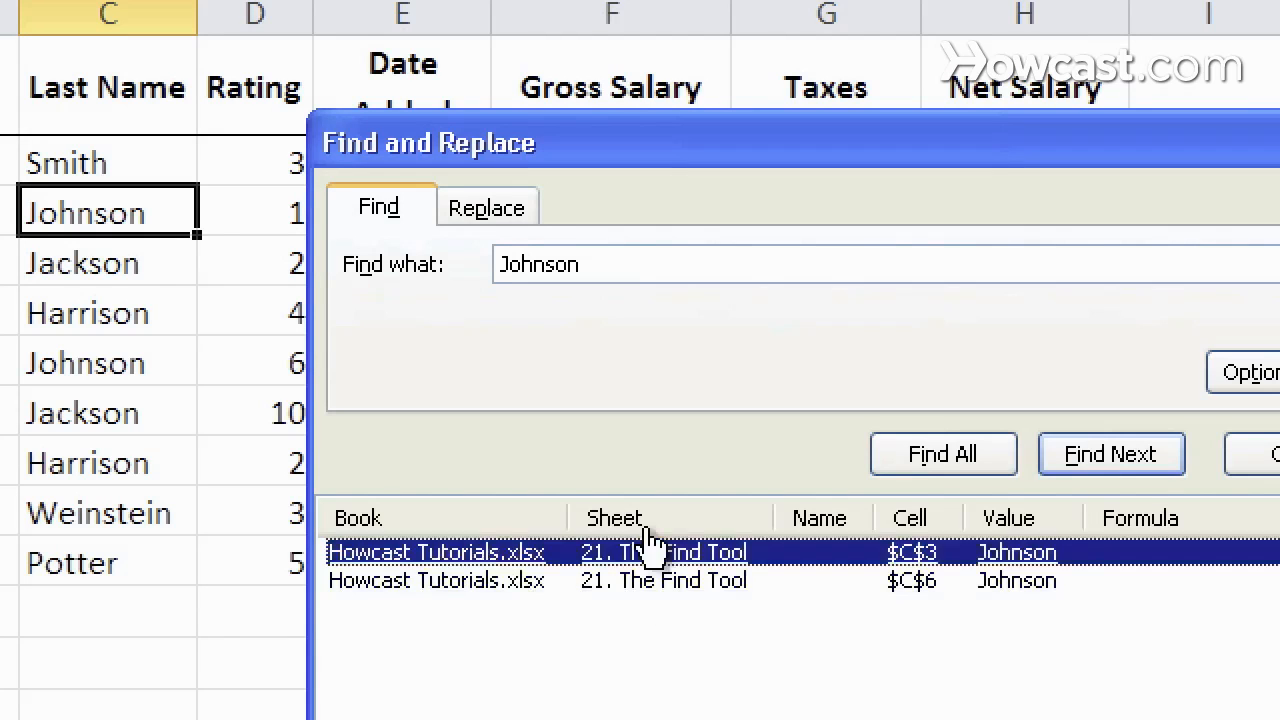
mouse_move(884, 570)
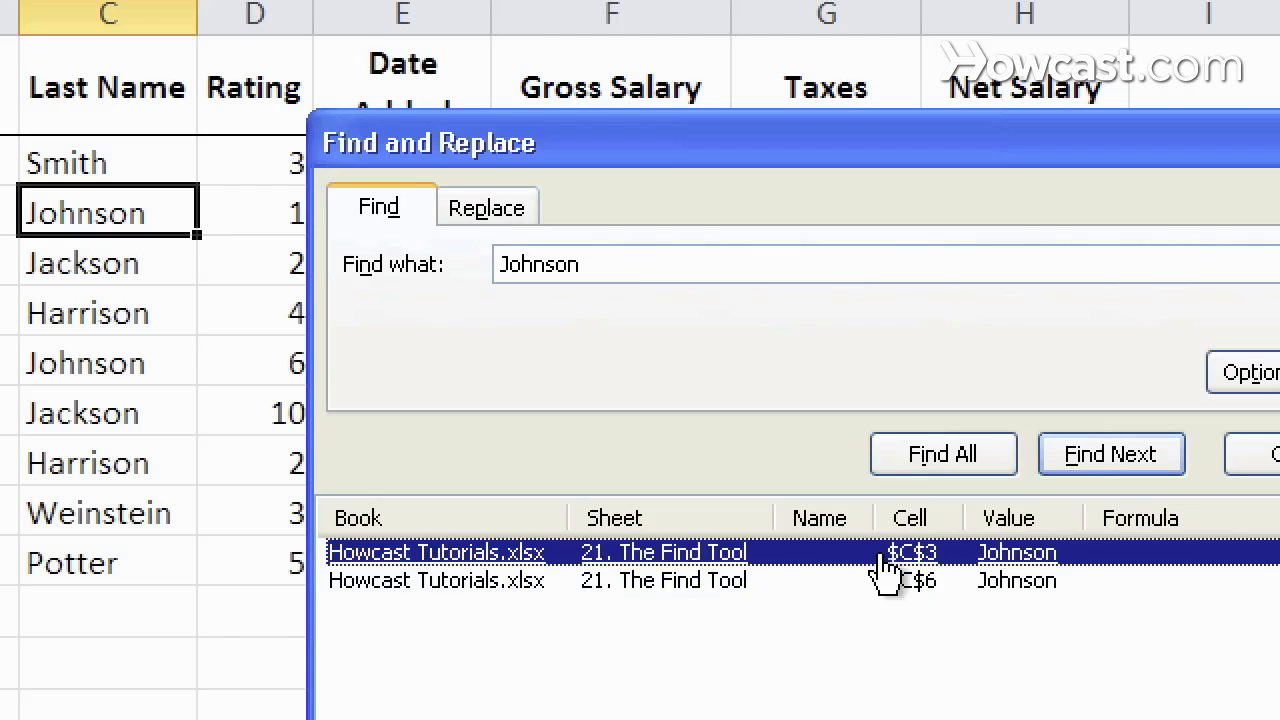
left_click(1016, 580)
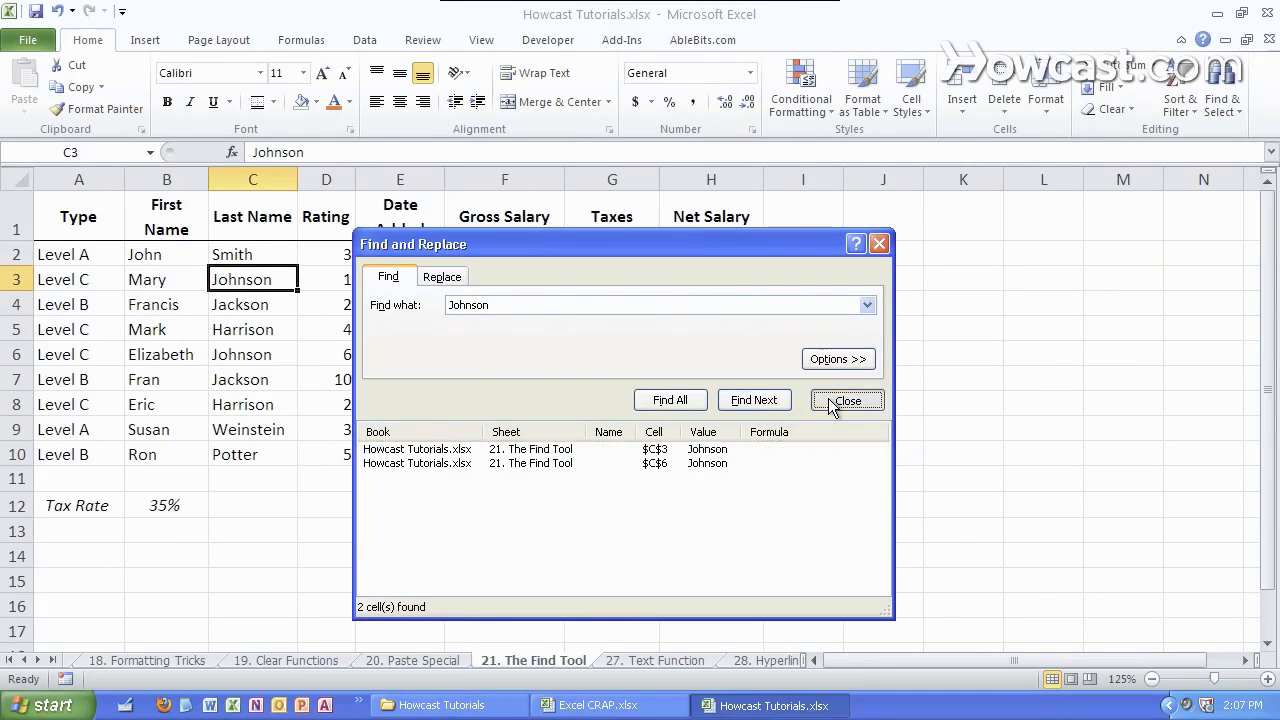
left_click(846, 400)
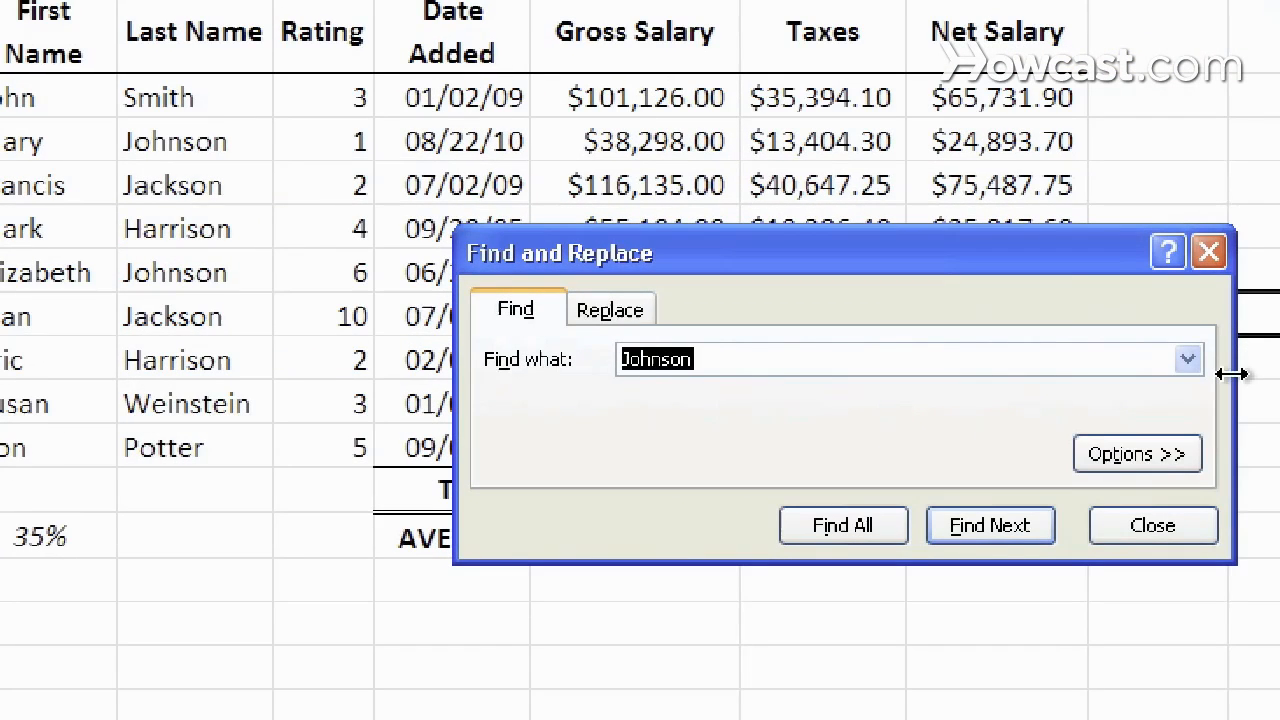
- Run a Match case search for lowercase johnson and acknowledge that nothing is found
left_click(1136, 452)
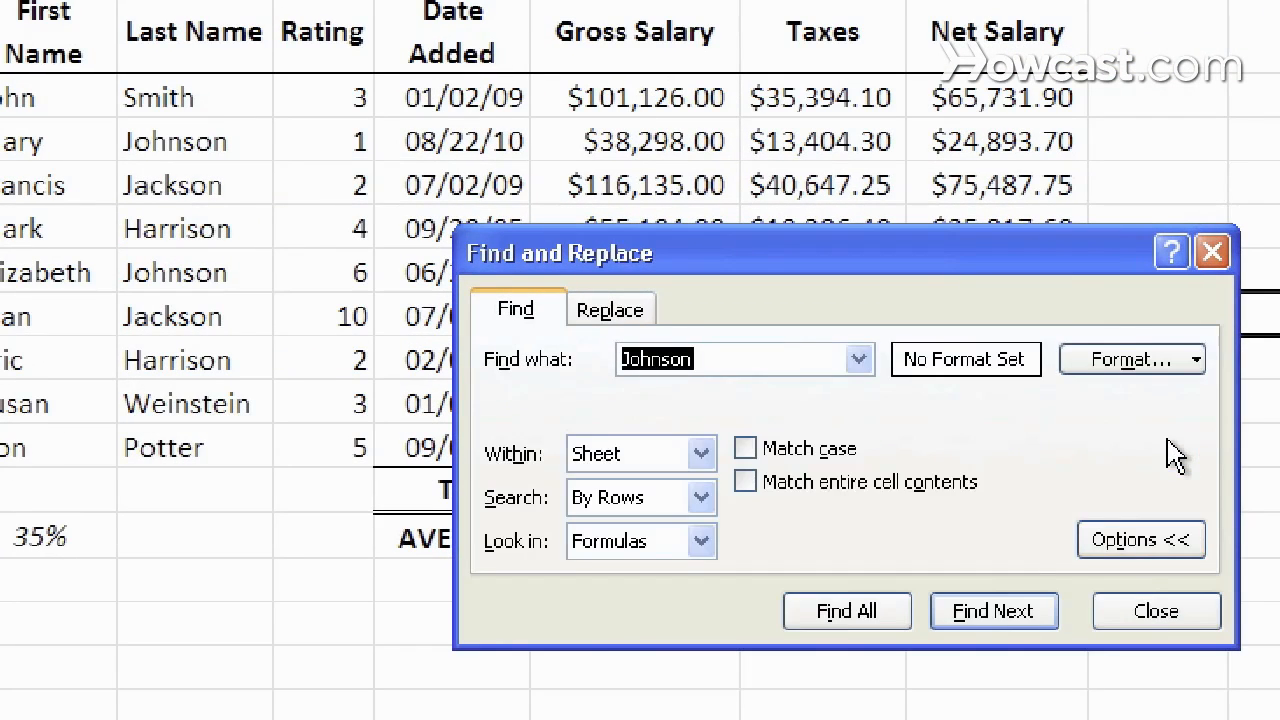
mouse_move(1170, 460)
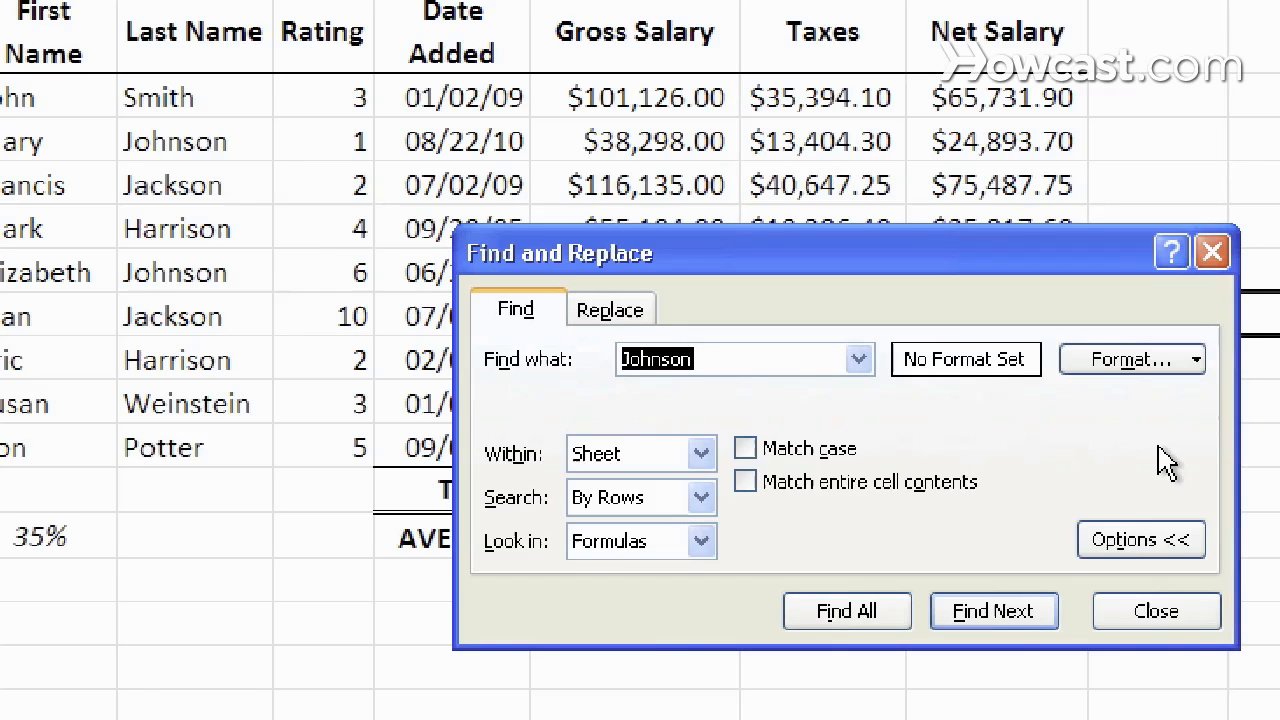
mouse_move(796, 458)
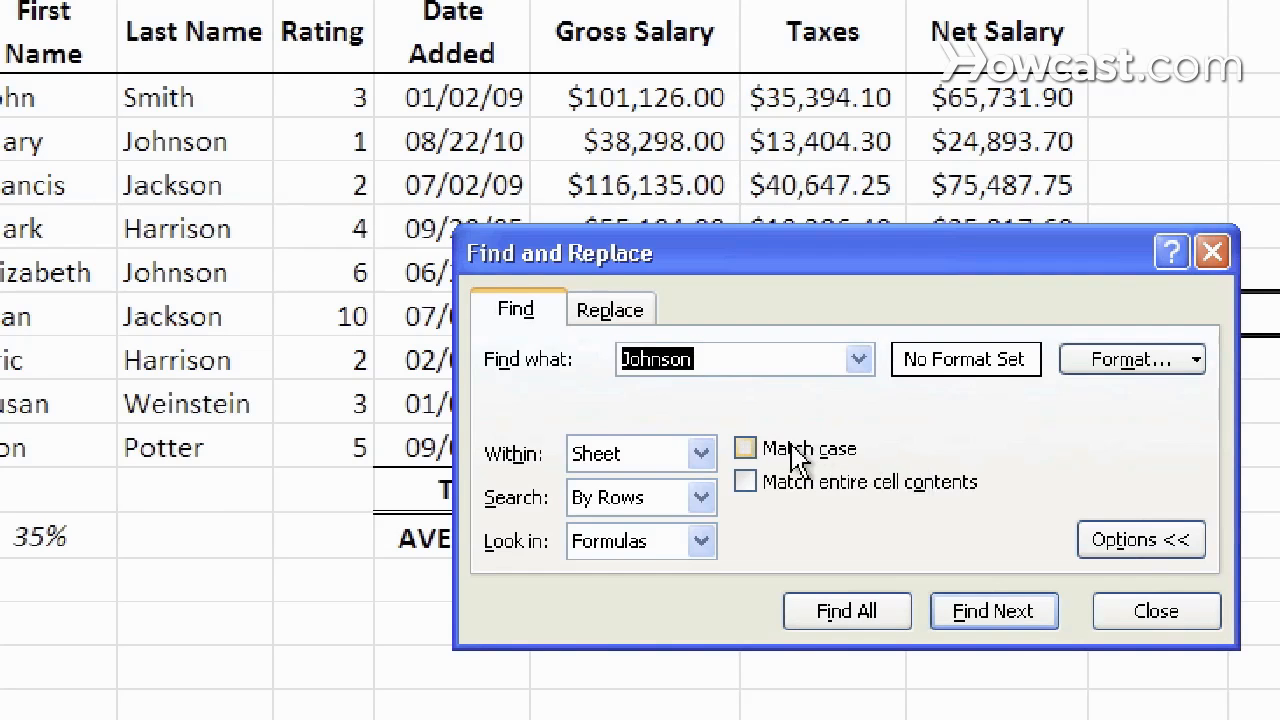
left_click(746, 448)
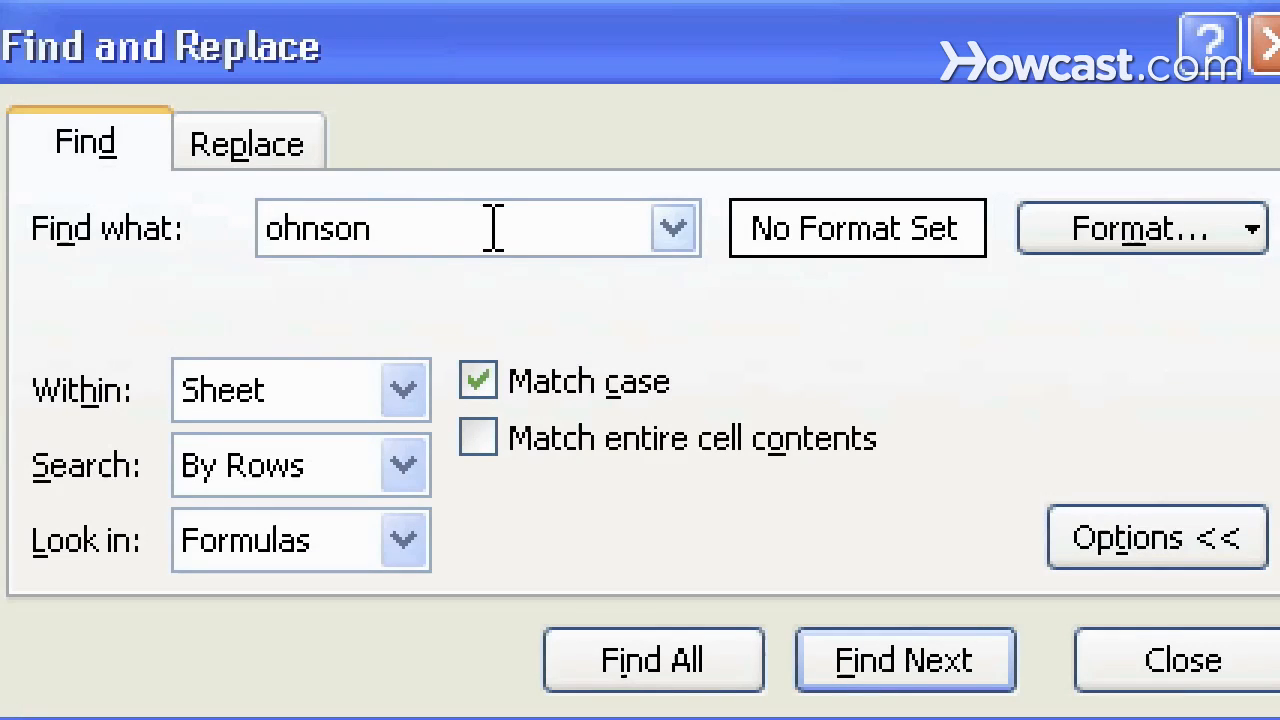
left_click(904, 660)
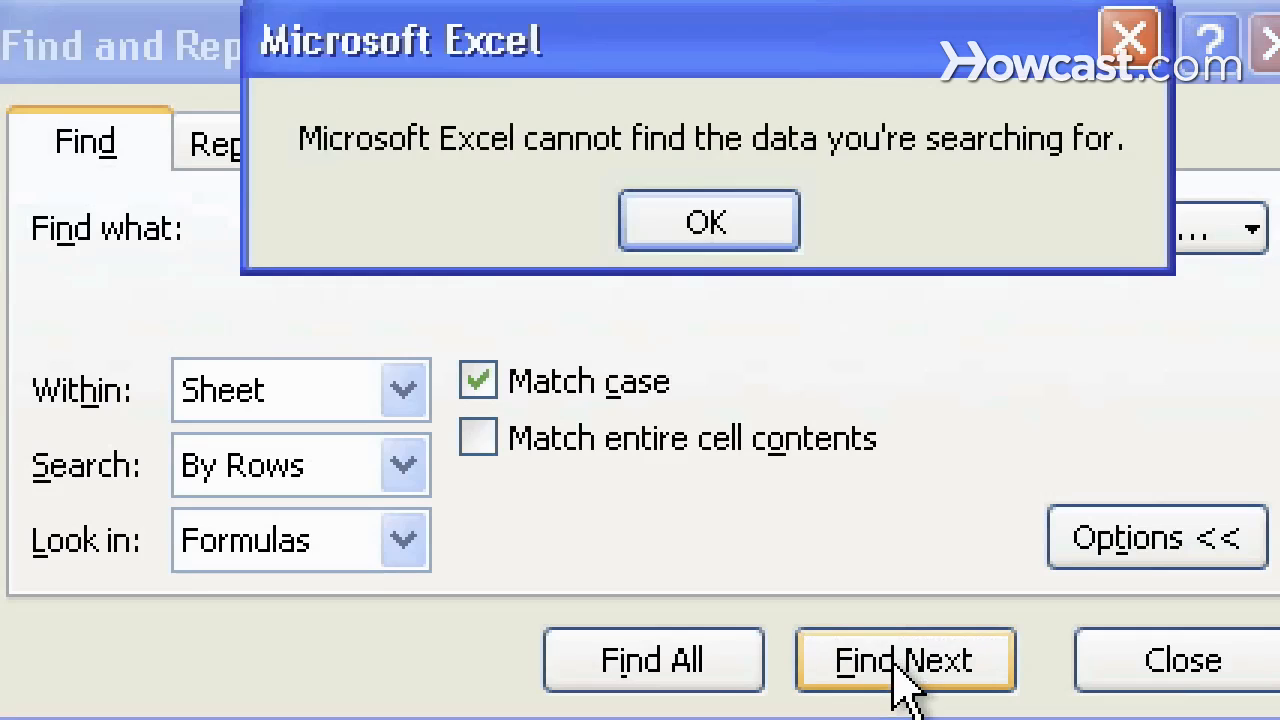
mouse_move(708, 220)
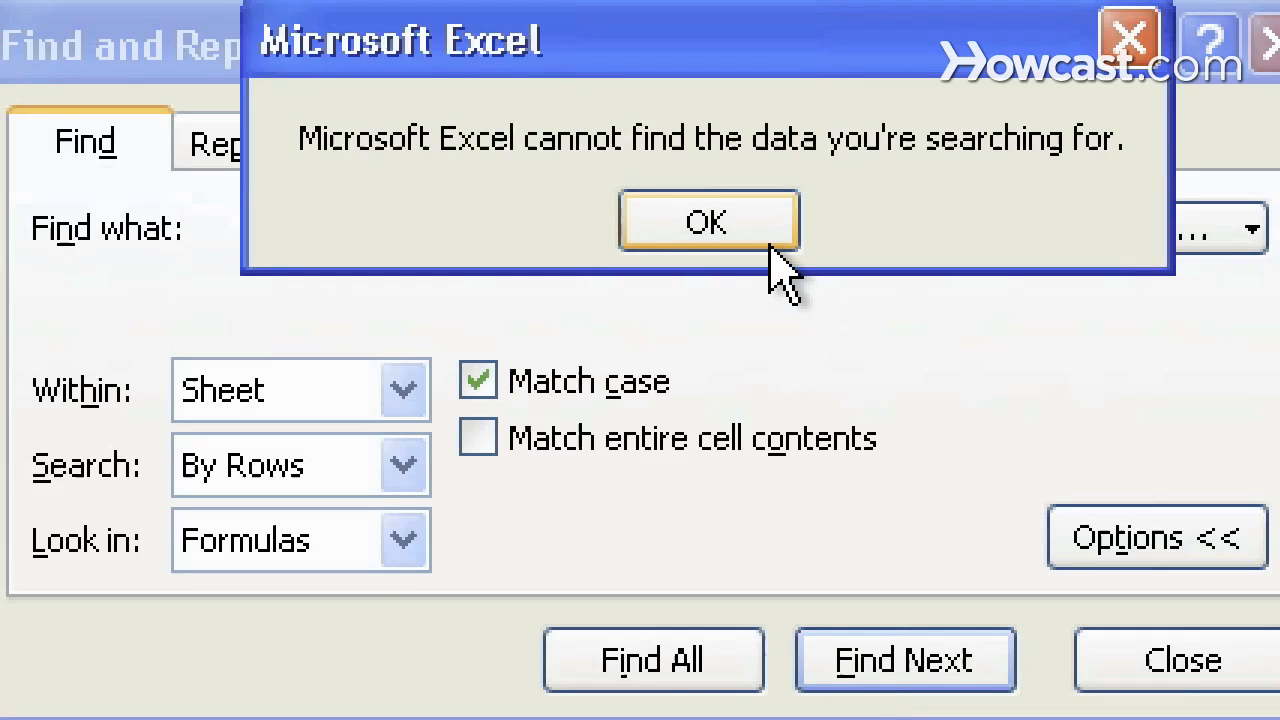
left_click(708, 220)
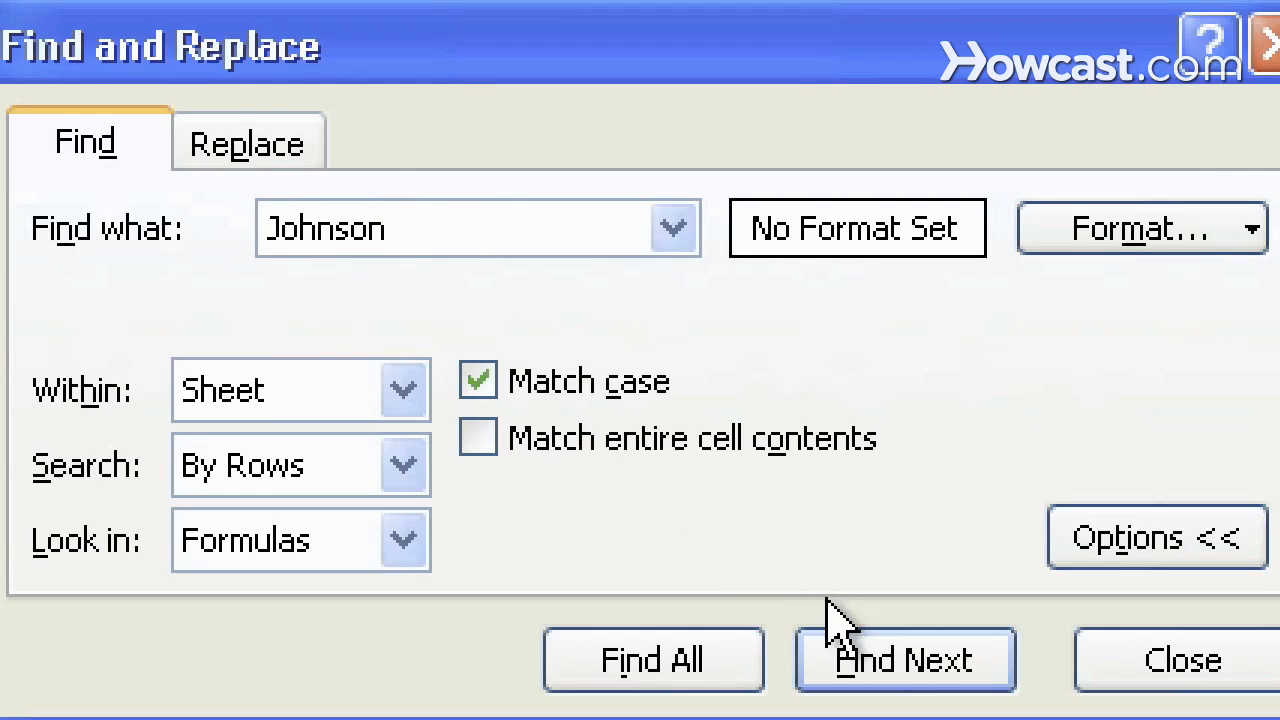
- Find capitalised Johnson again and switch Match case back off
left_click(904, 660)
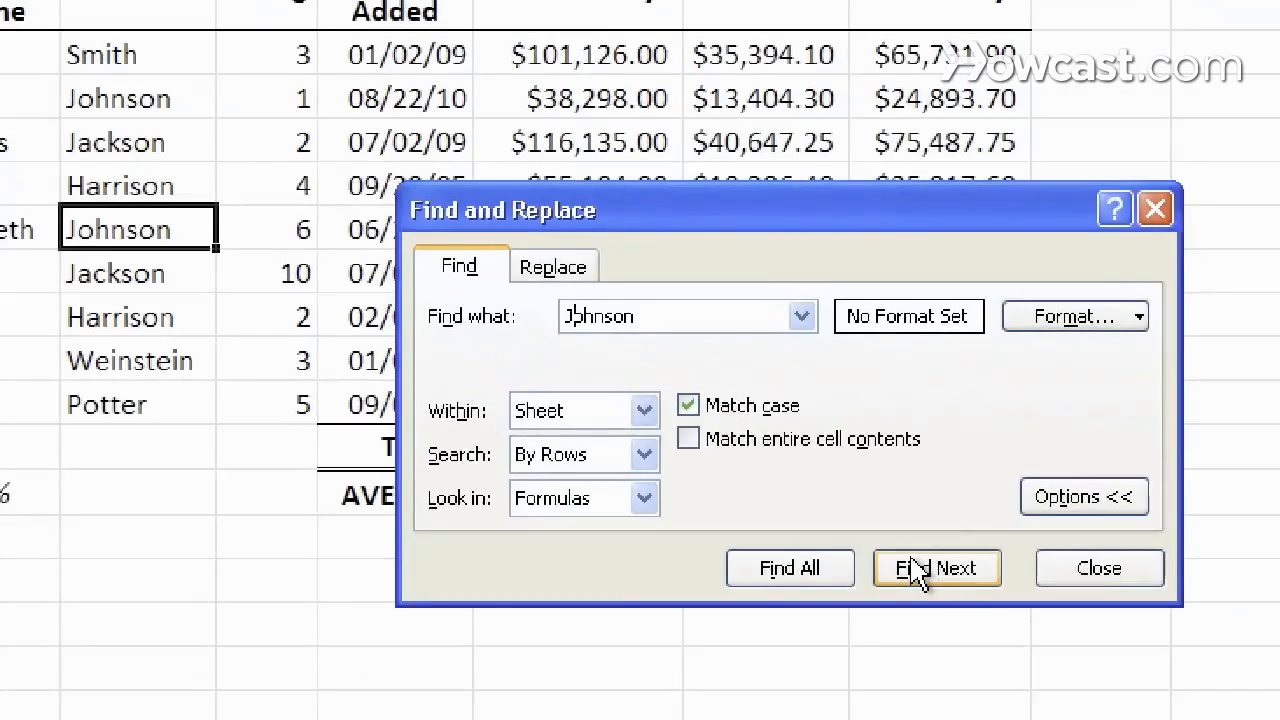
left_click(688, 404)
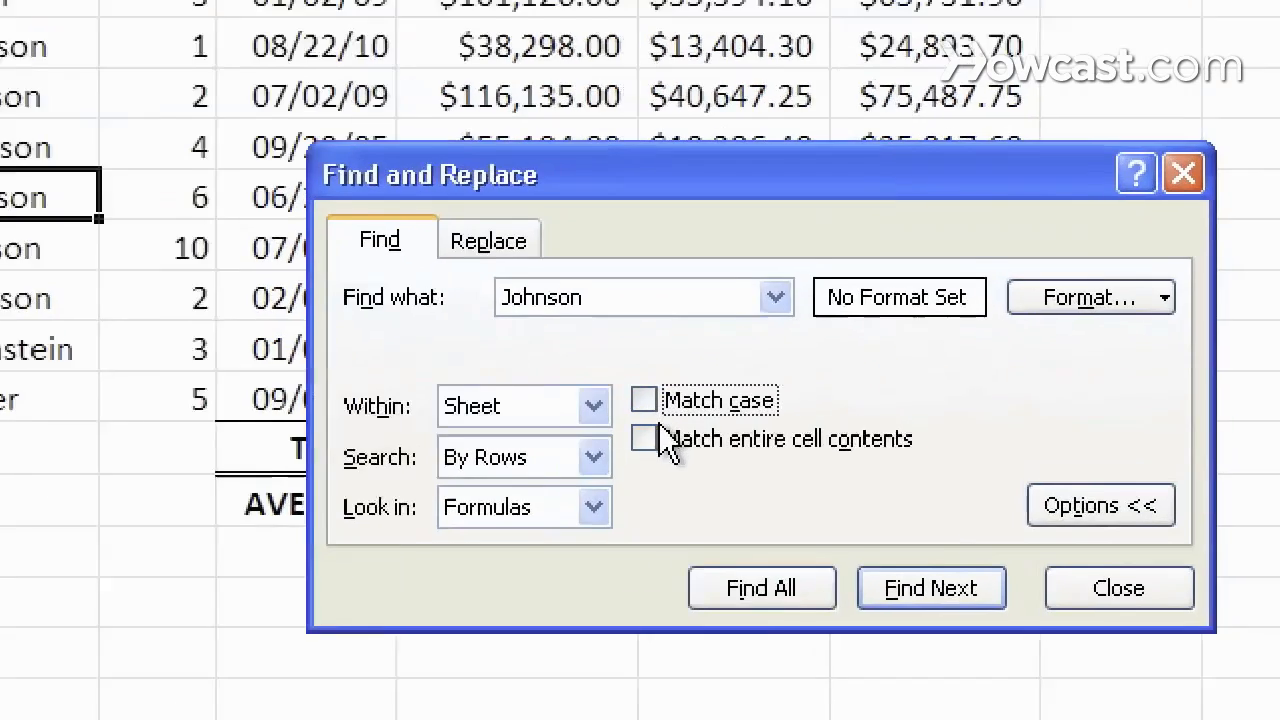
- Search for the partial text arriso with whole-cell matching turned off so a Harrison cell is found
left_click(644, 438)
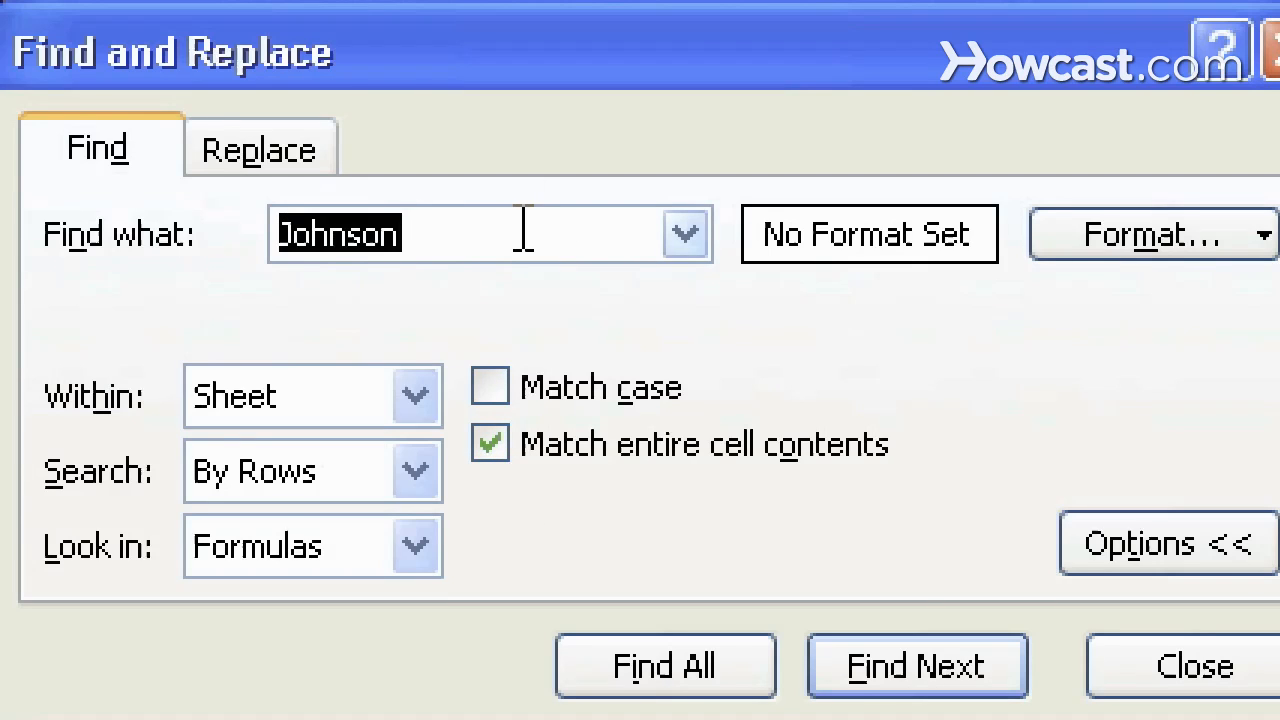
type("ar")
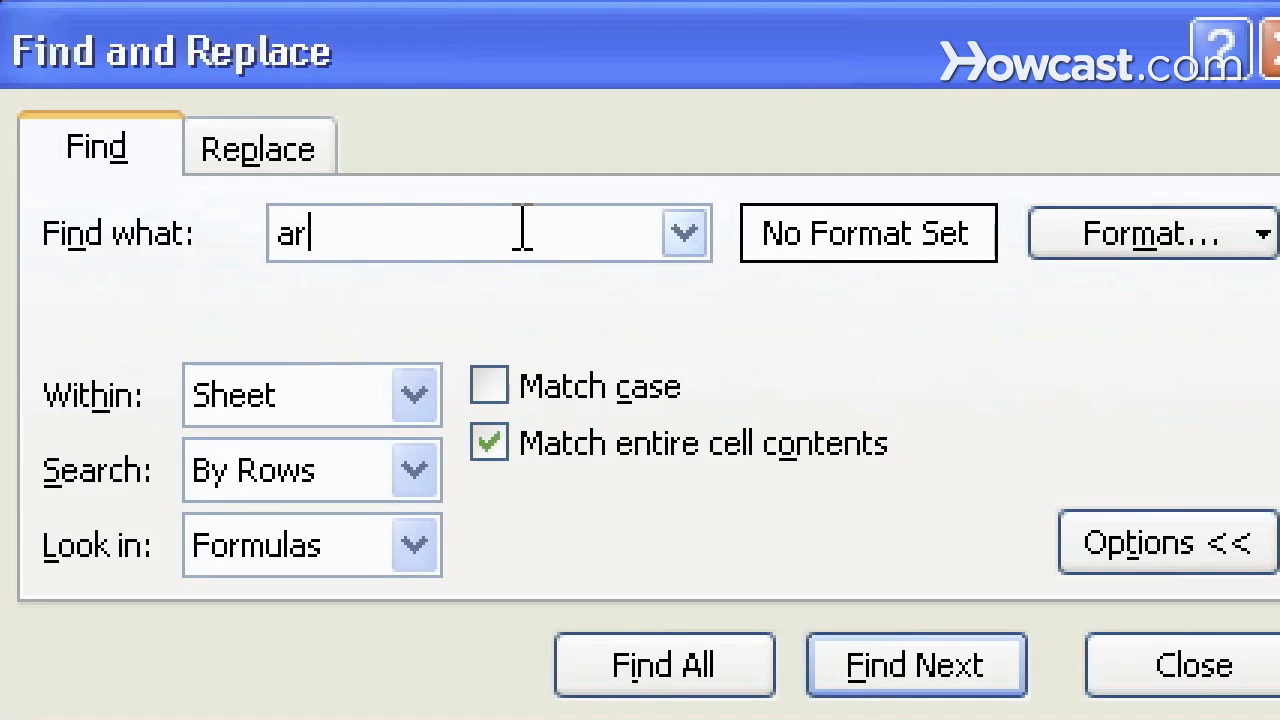
type("riso")
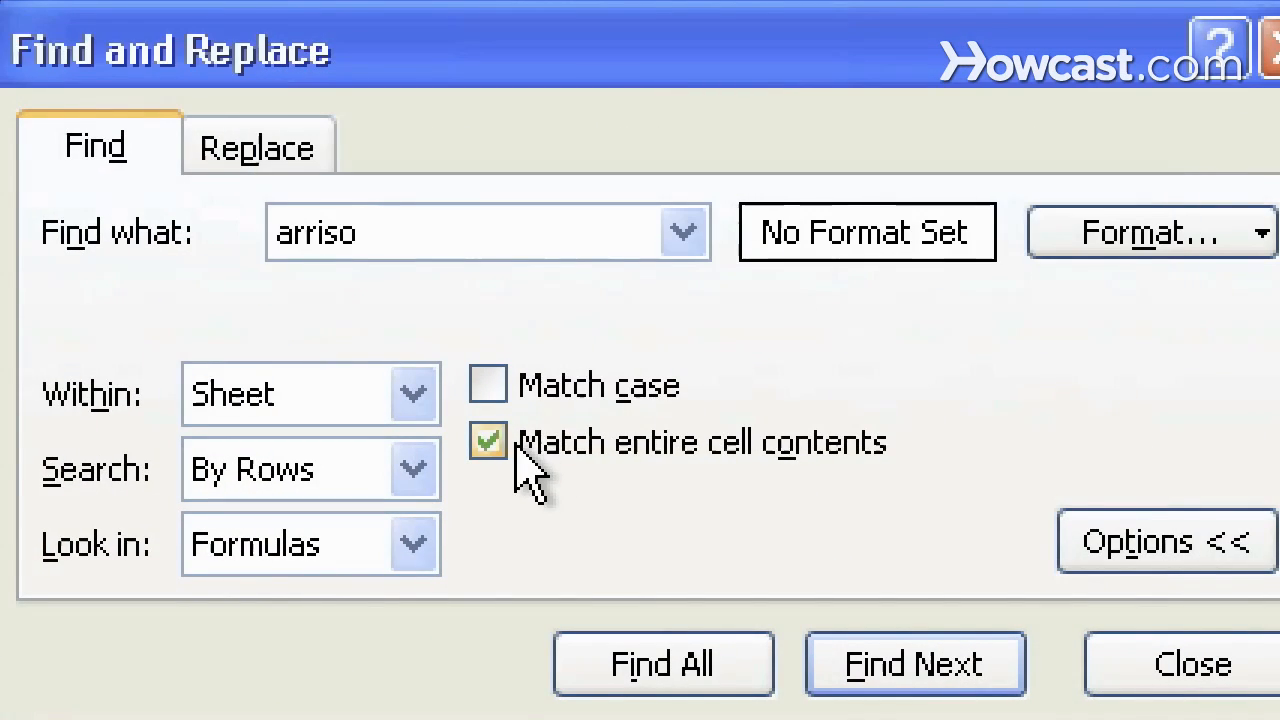
left_click(488, 442)
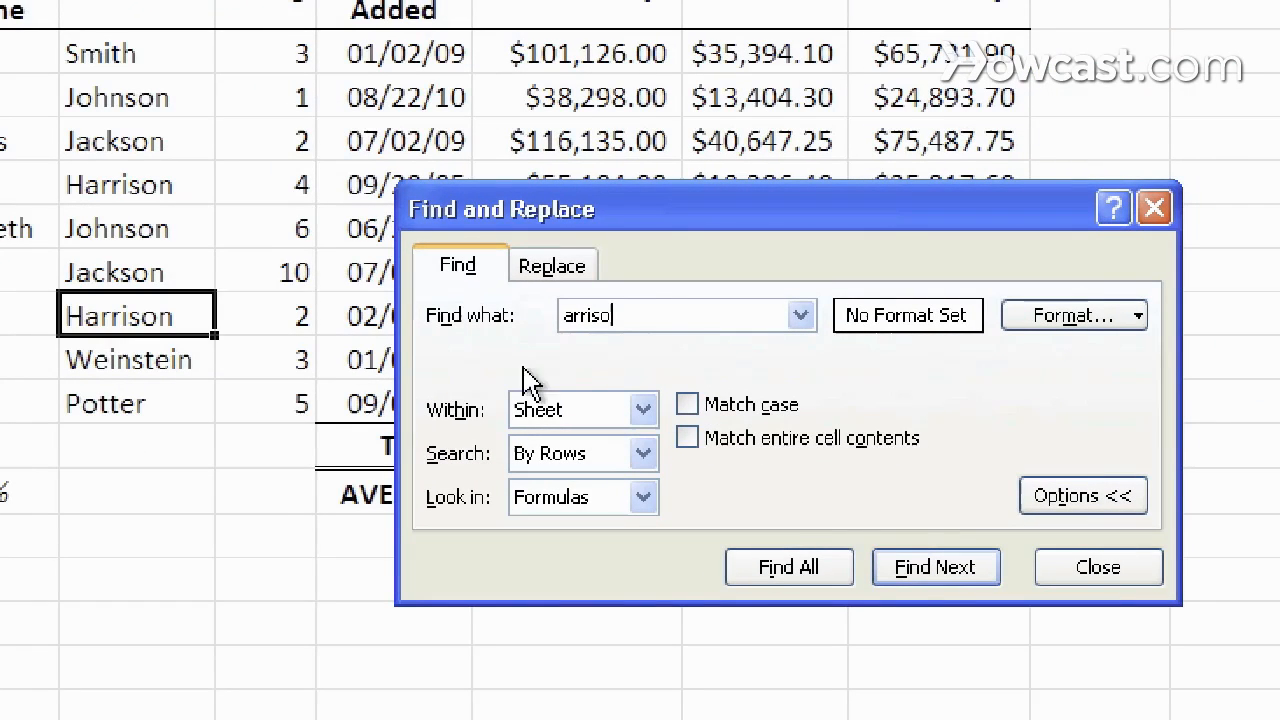
mouse_move(288, 82)
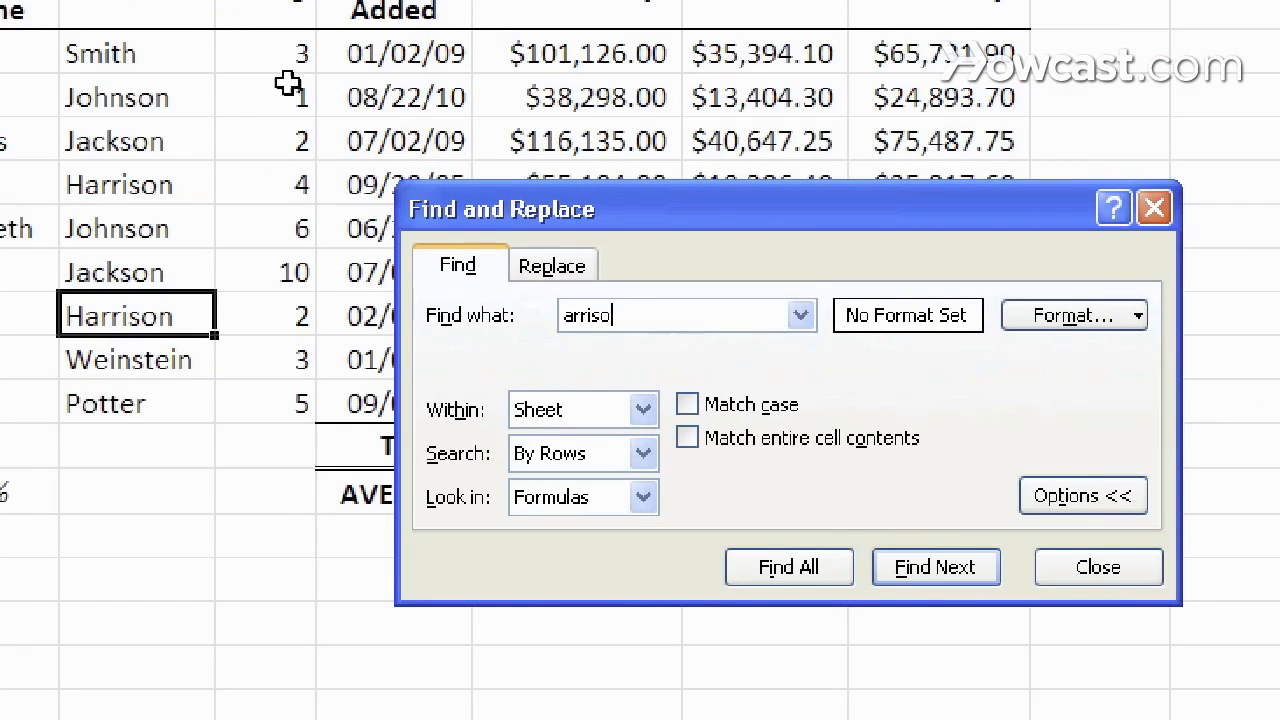
mouse_move(396, 382)
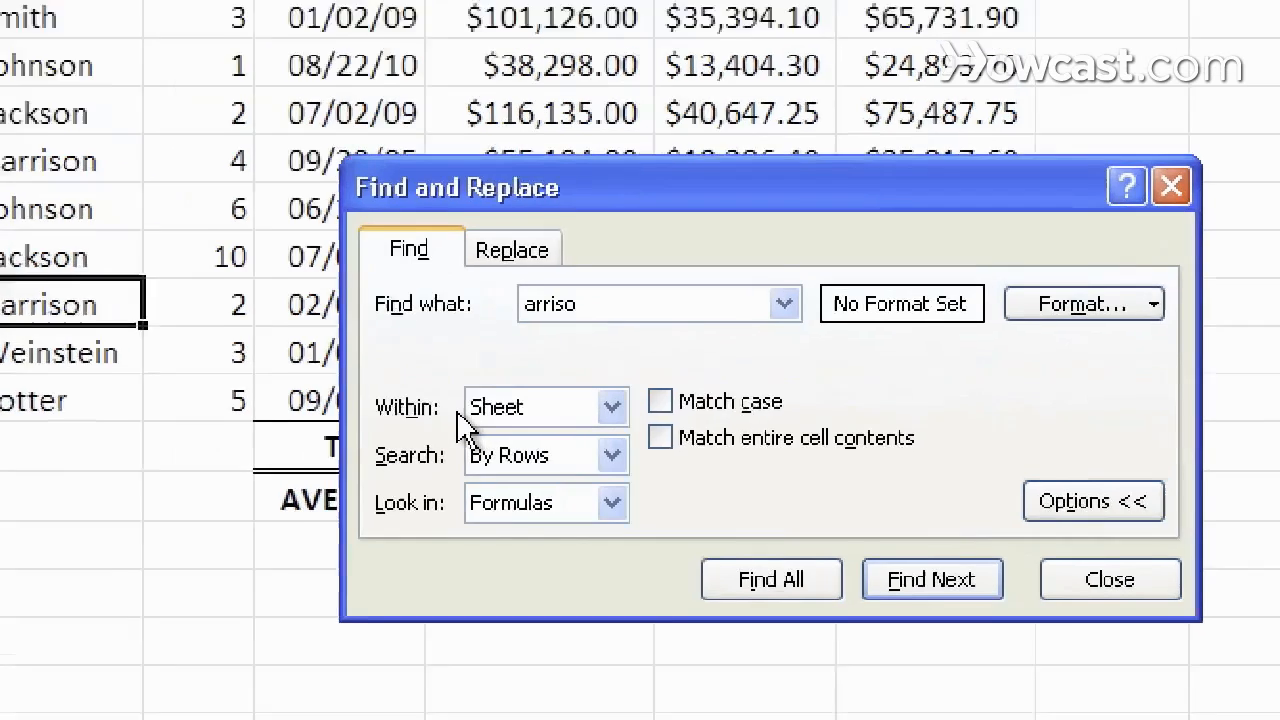
- Widen the search to the whole workbook and list all 22 Harrison matches in an enlarged results pane
left_click(612, 406)
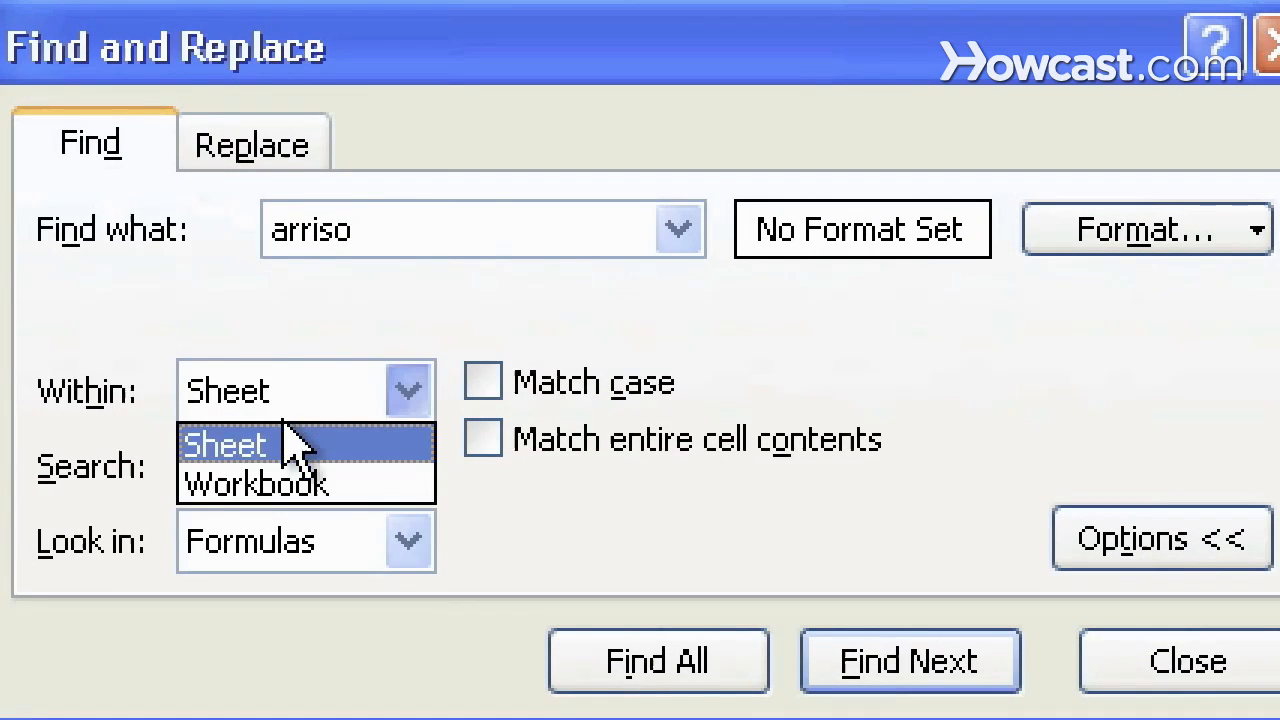
left_click(256, 484)
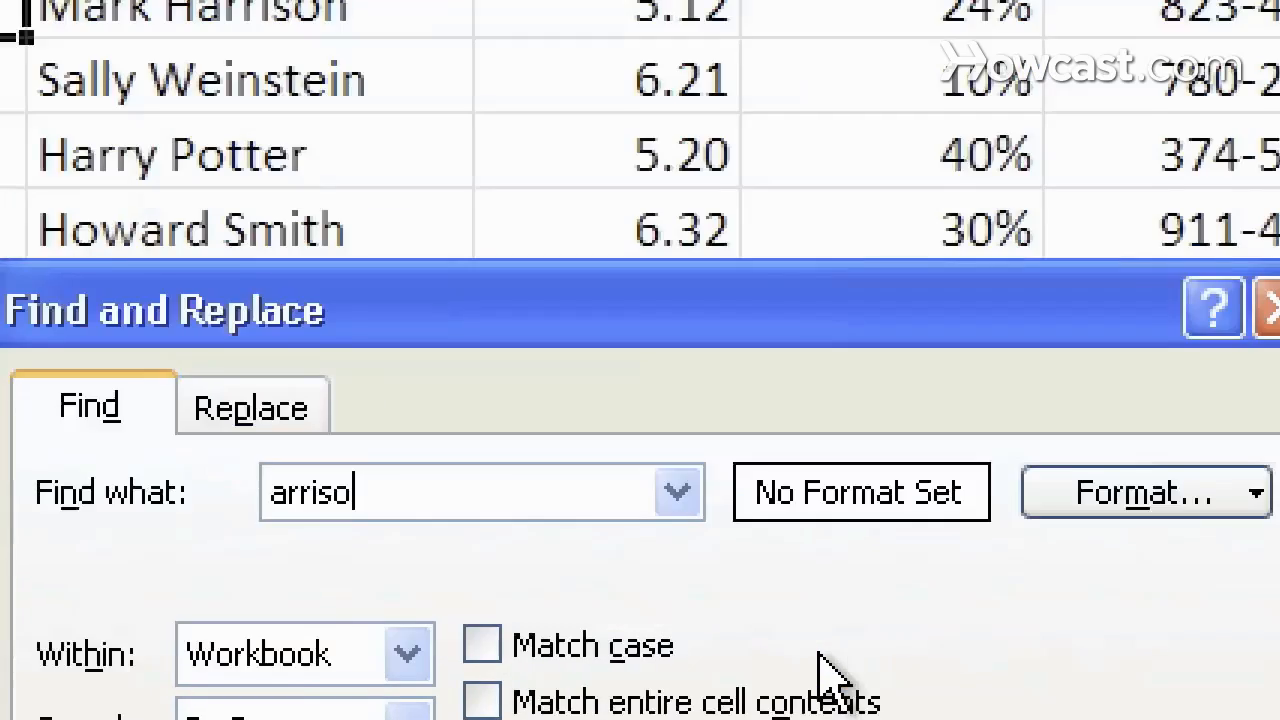
left_click(938, 676)
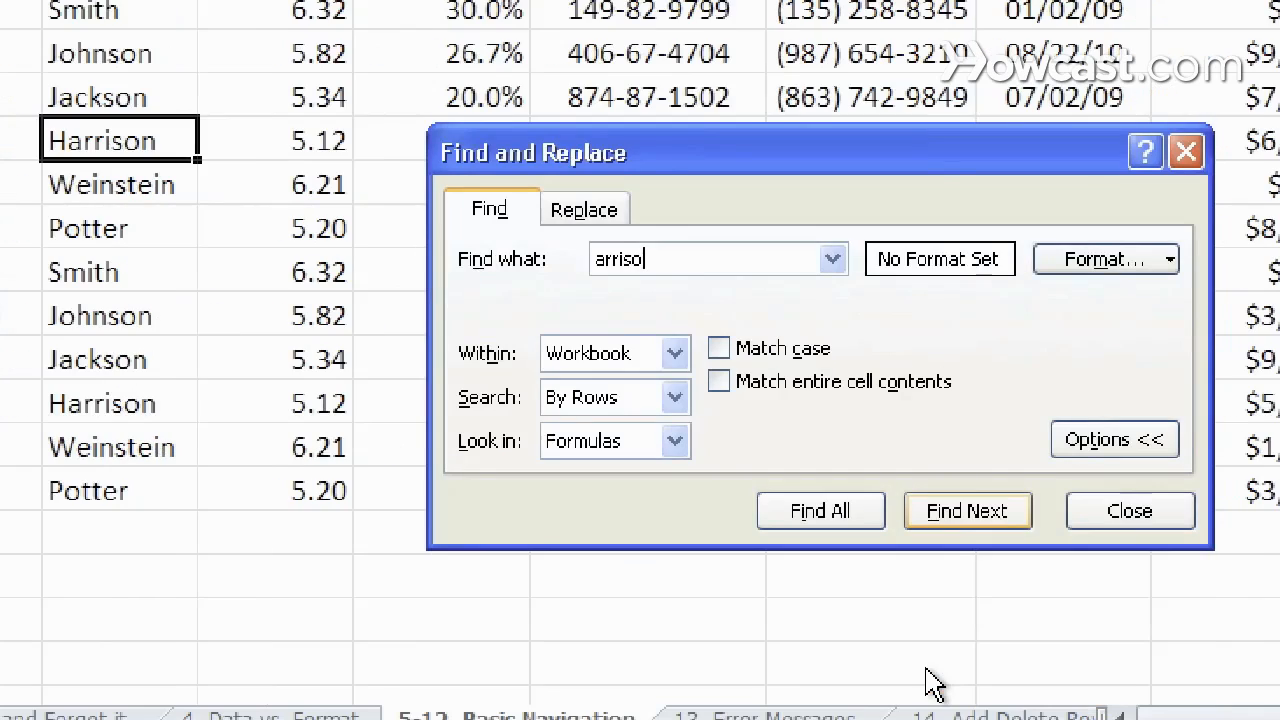
left_click(820, 510)
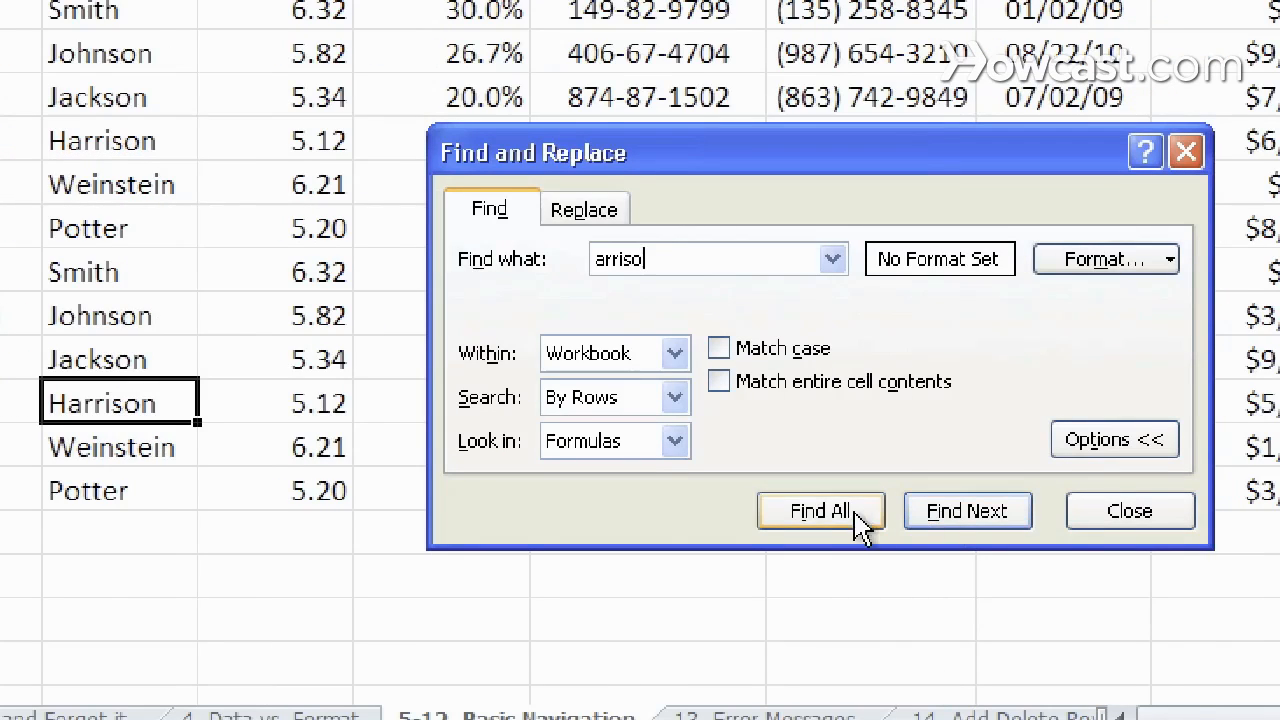
left_click(820, 510)
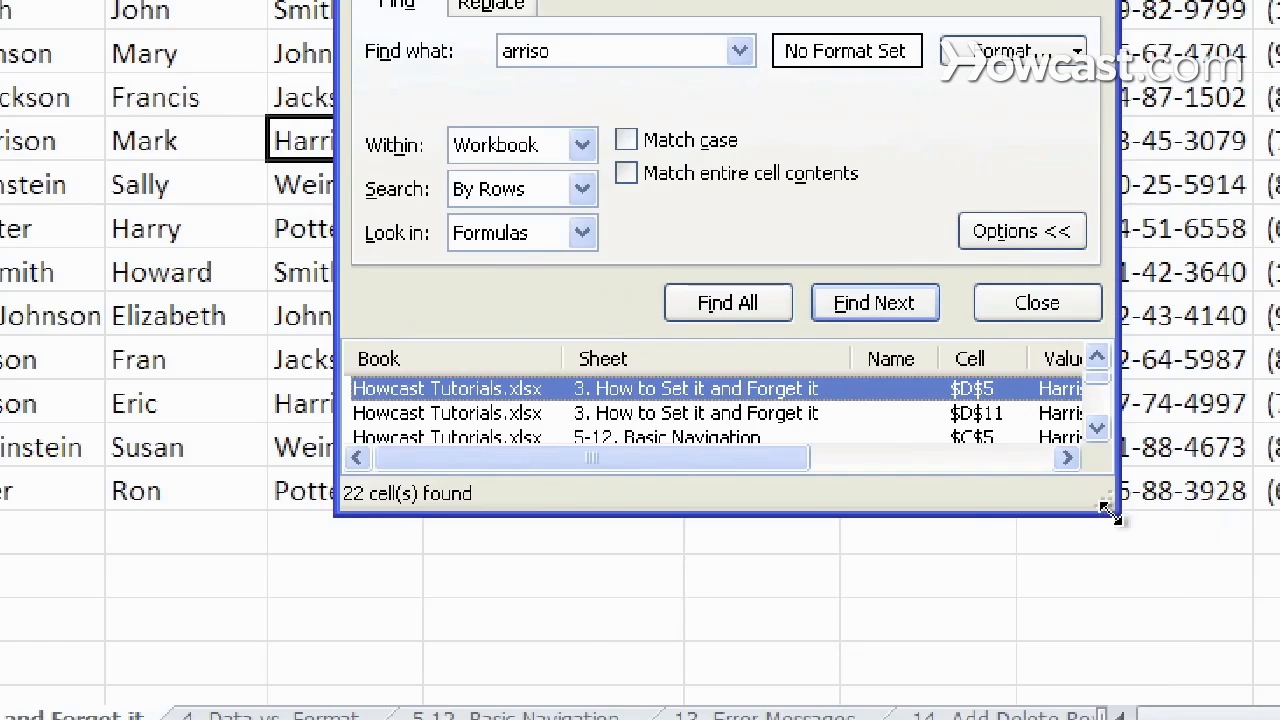
left_click_drag(1108, 512, 1279, 719)
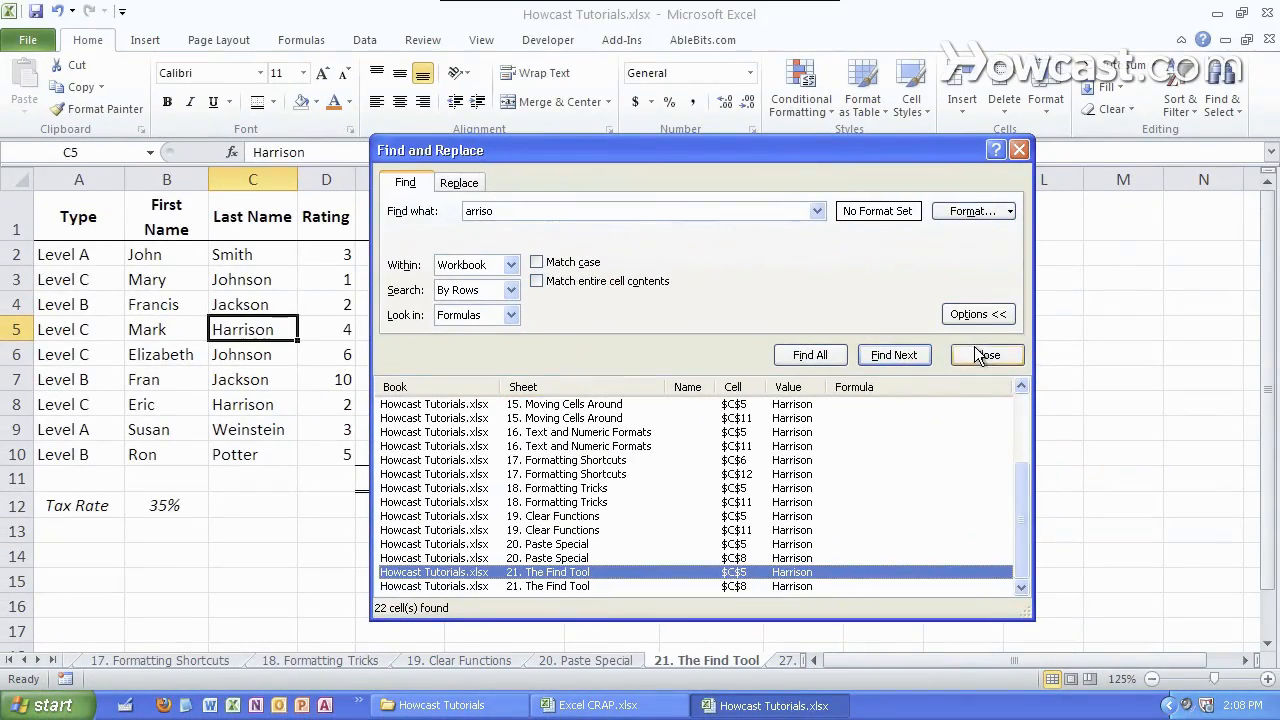
- Close the find results and select empty cells outside the salary table
left_click(984, 356)
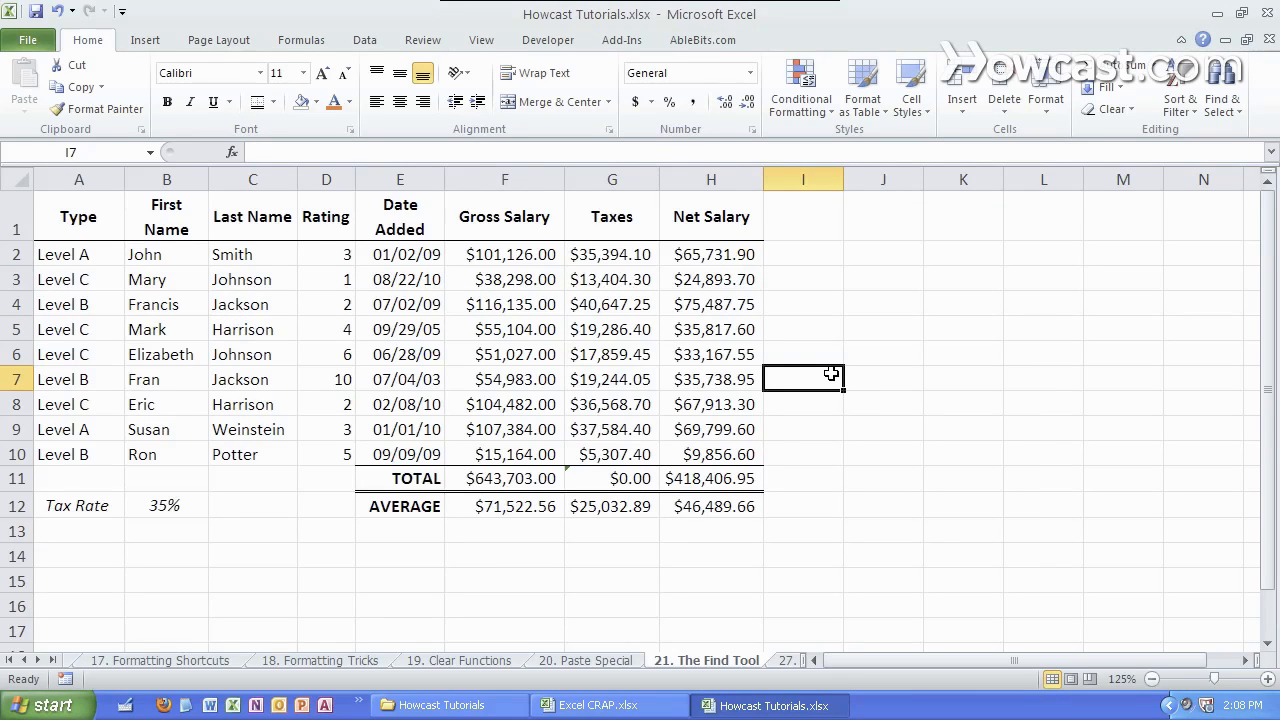
left_click(1224, 90)
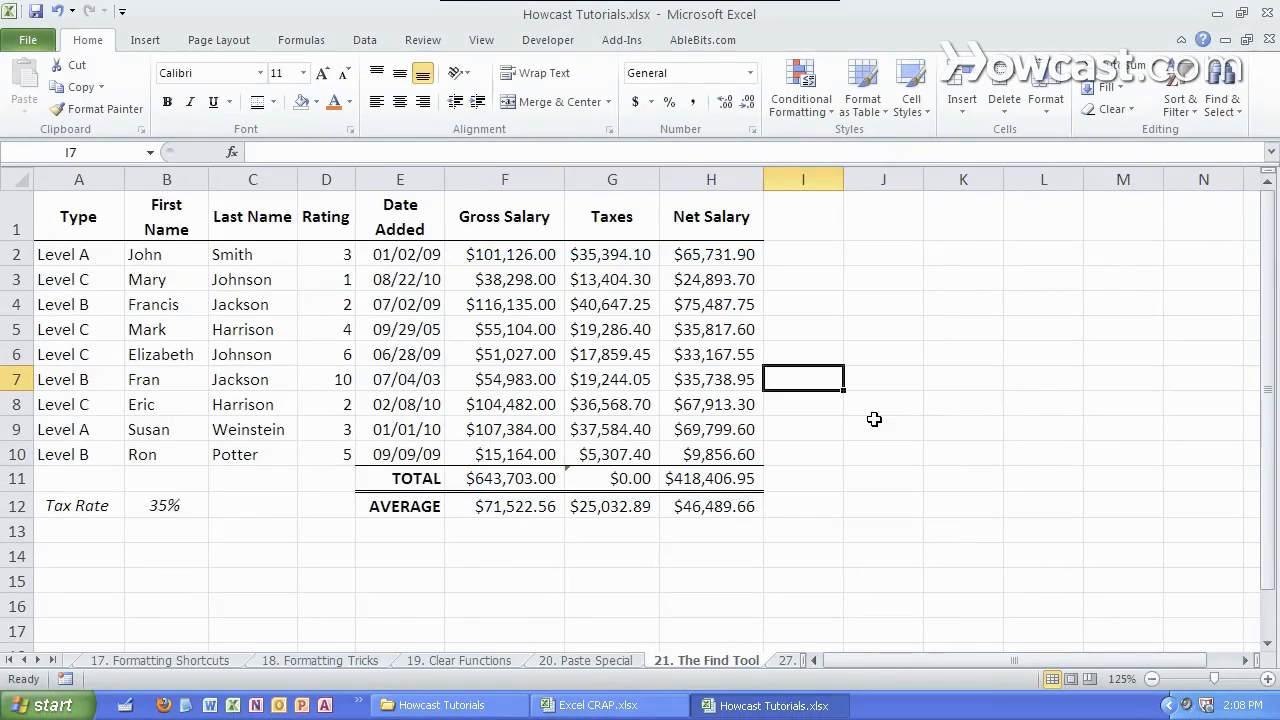
left_click(884, 428)
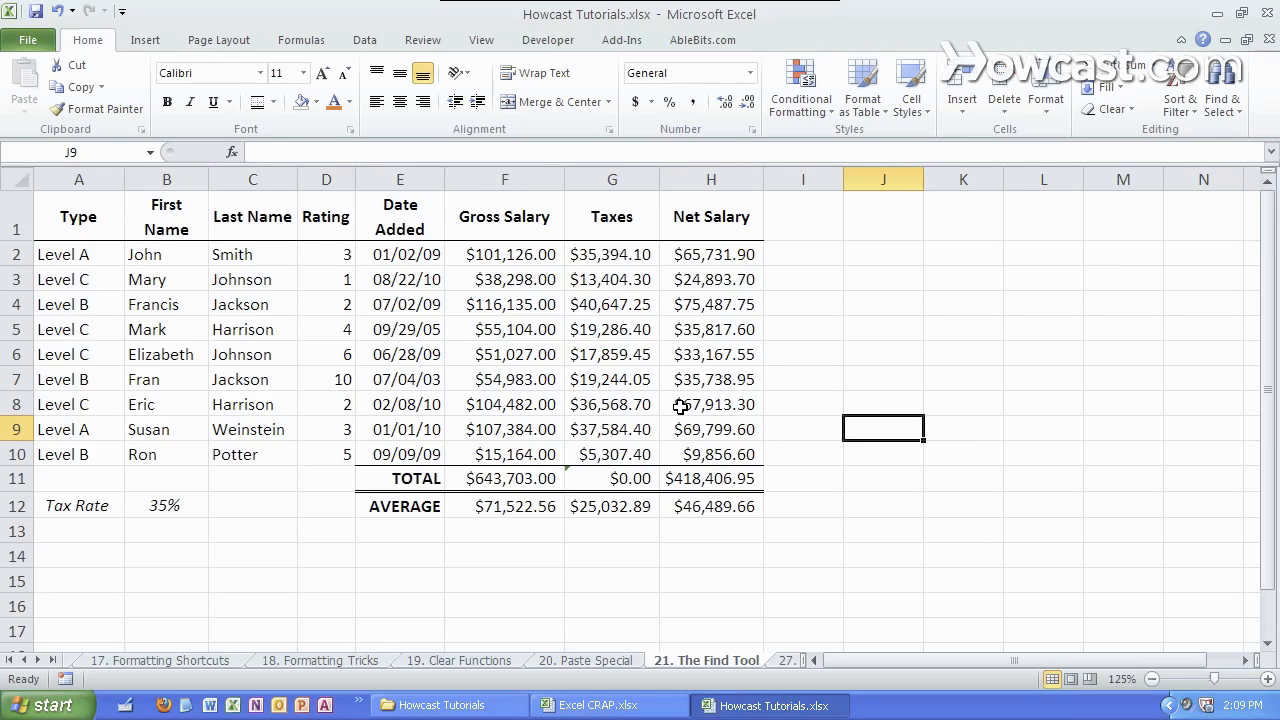
mouse_move(736, 434)
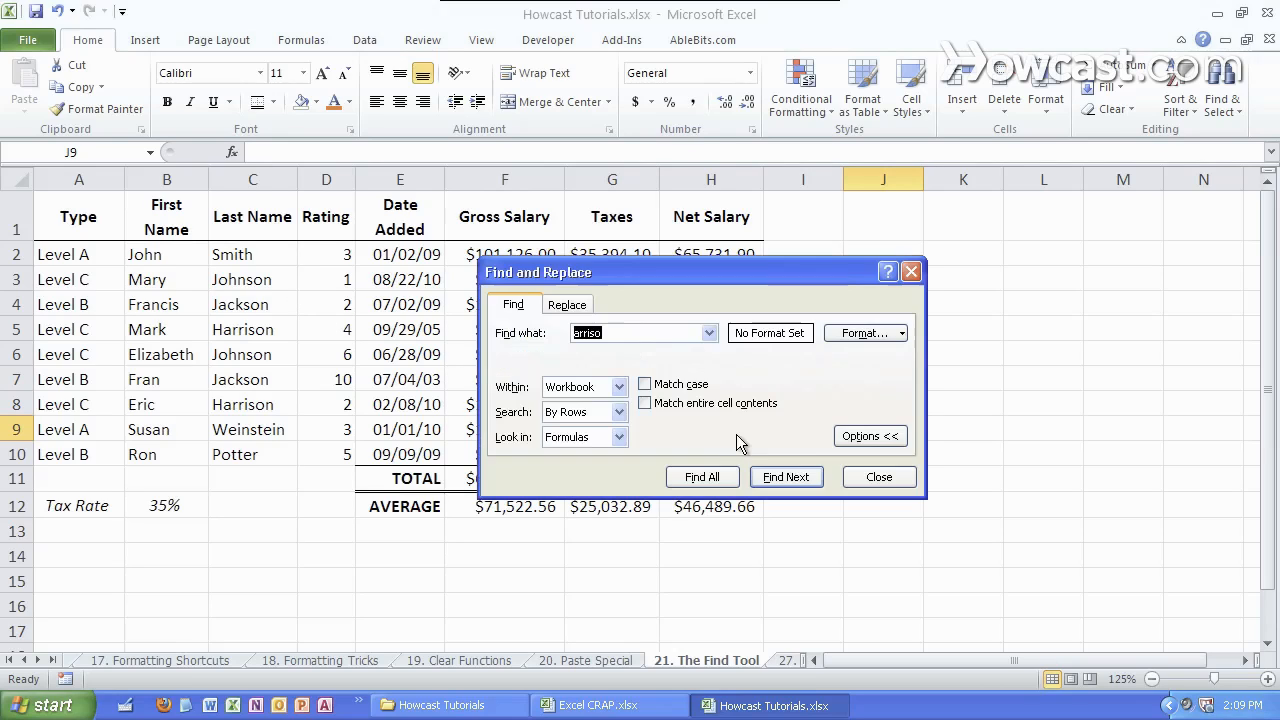
- Set up replacing Johnson with Smith within this sheet only, locating the first match without replacing
left_click(568, 304)
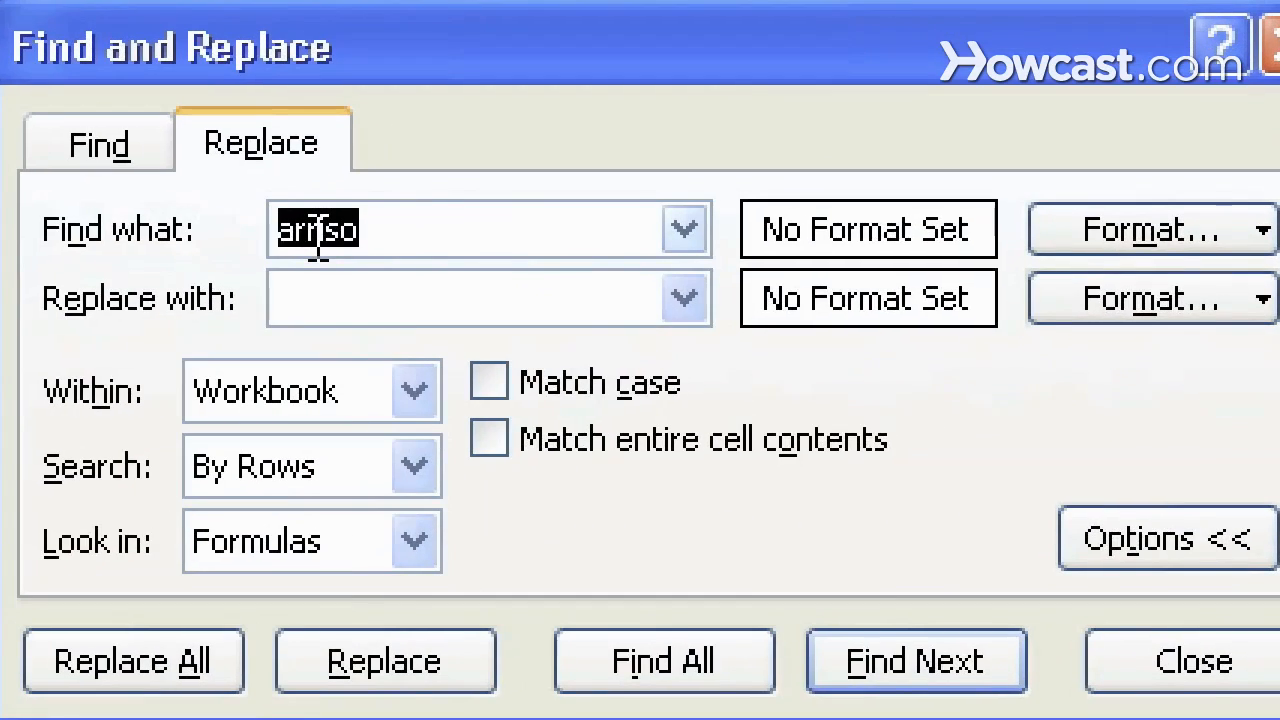
type("Johnson")
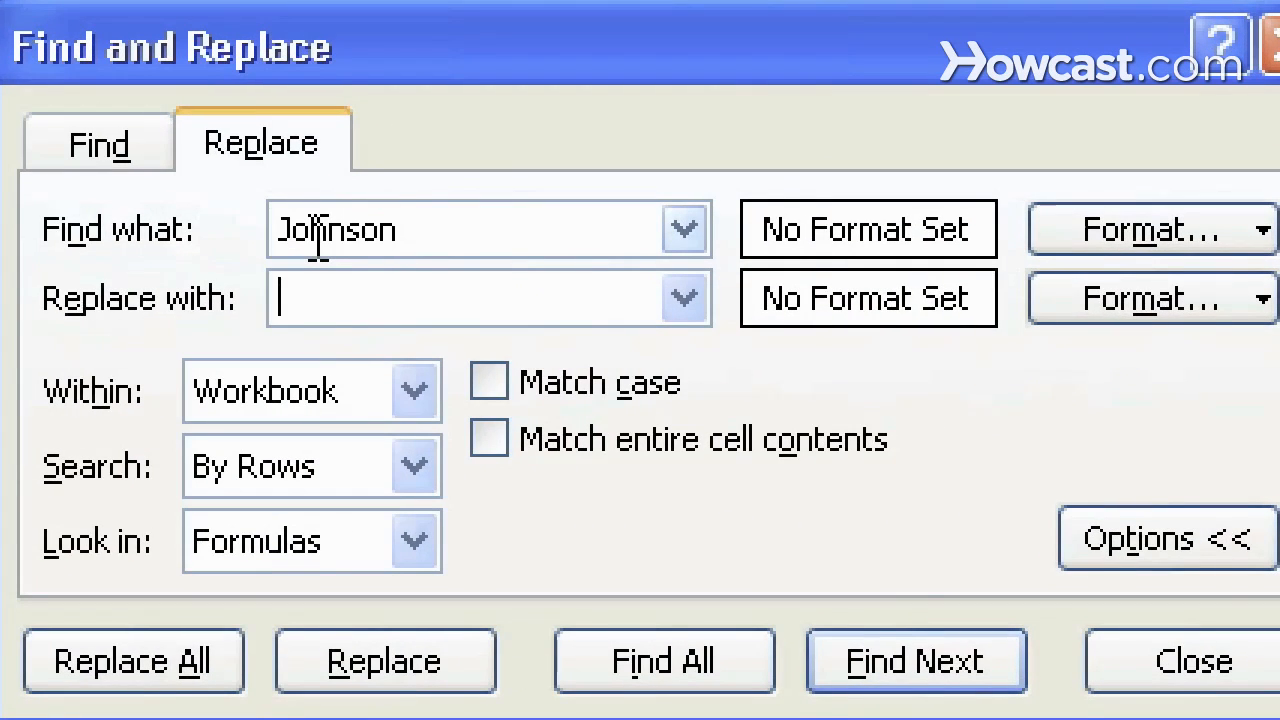
type("Smith")
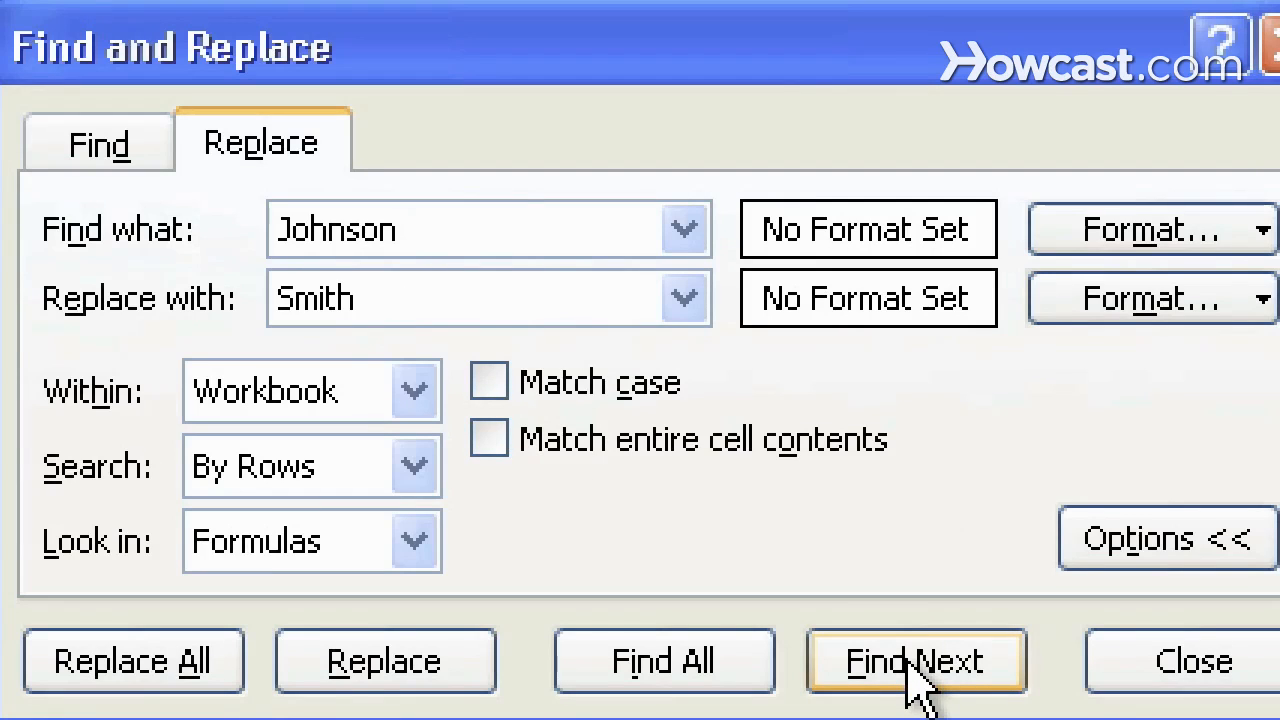
left_click(412, 390)
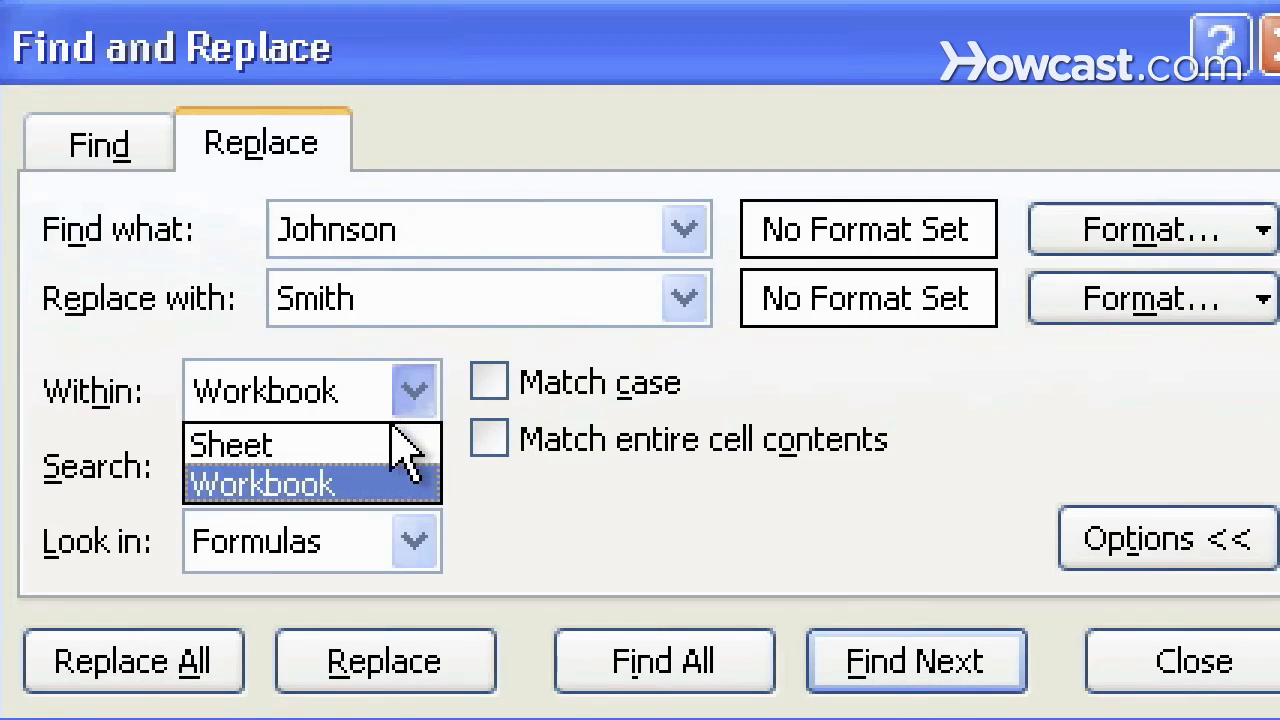
left_click(232, 444)
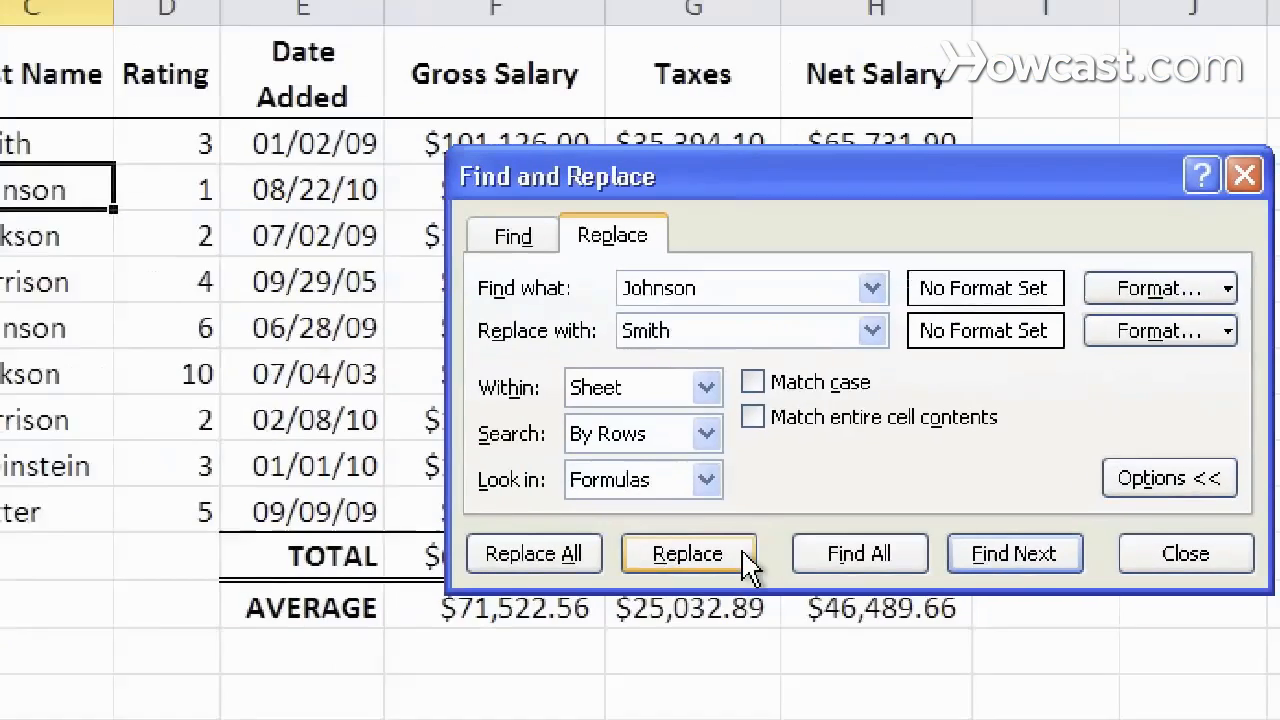
left_click(688, 552)
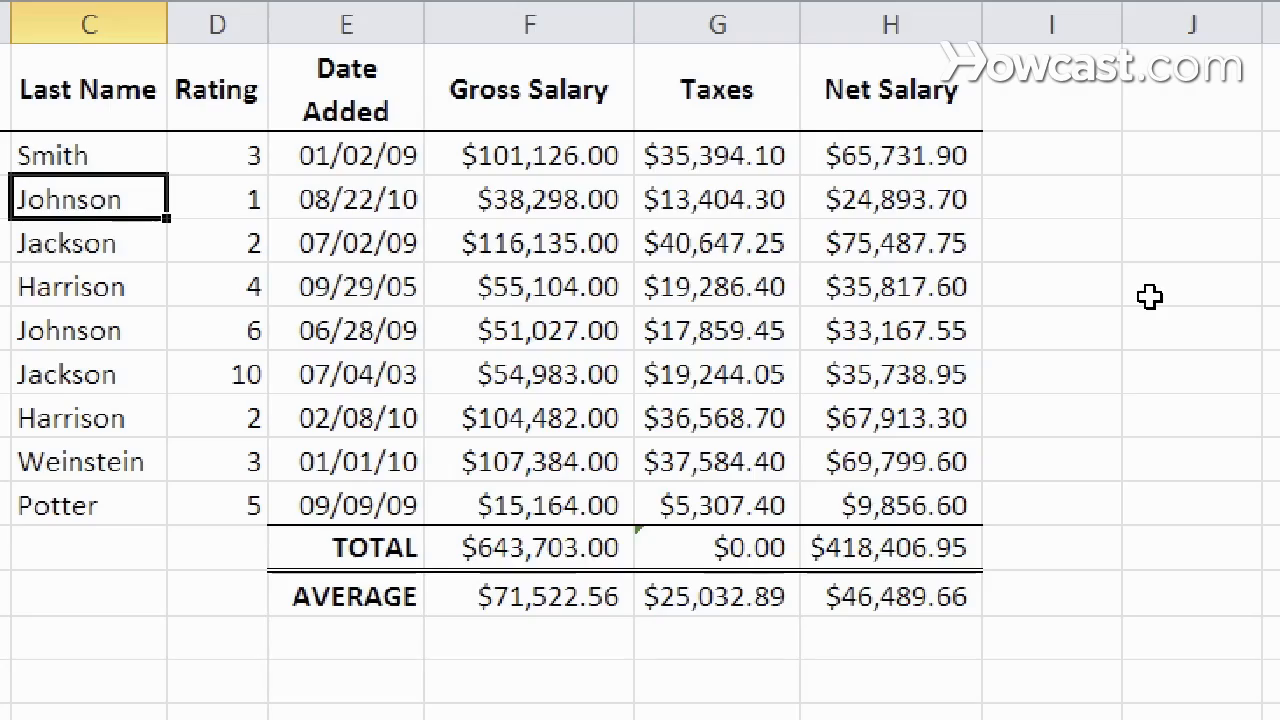
- Replace all Johnson last names with Smith, confirming the two-replacements message
key("ctrl+h")
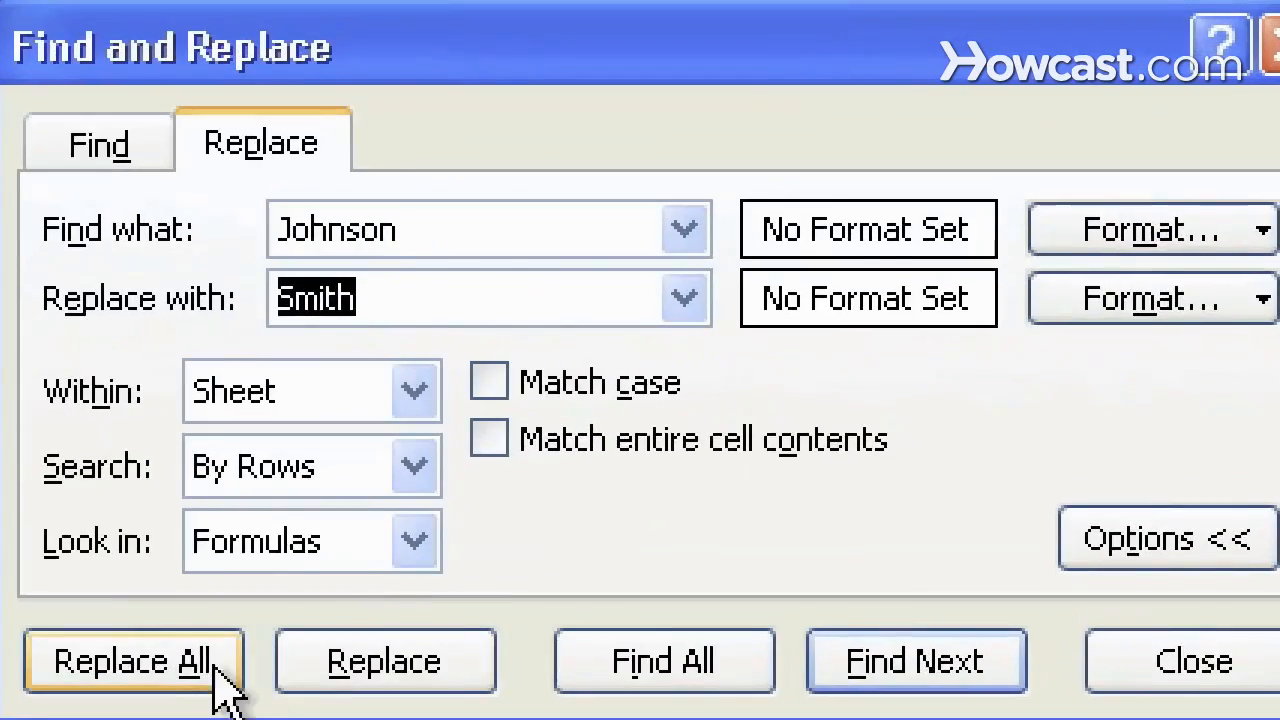
left_click(136, 660)
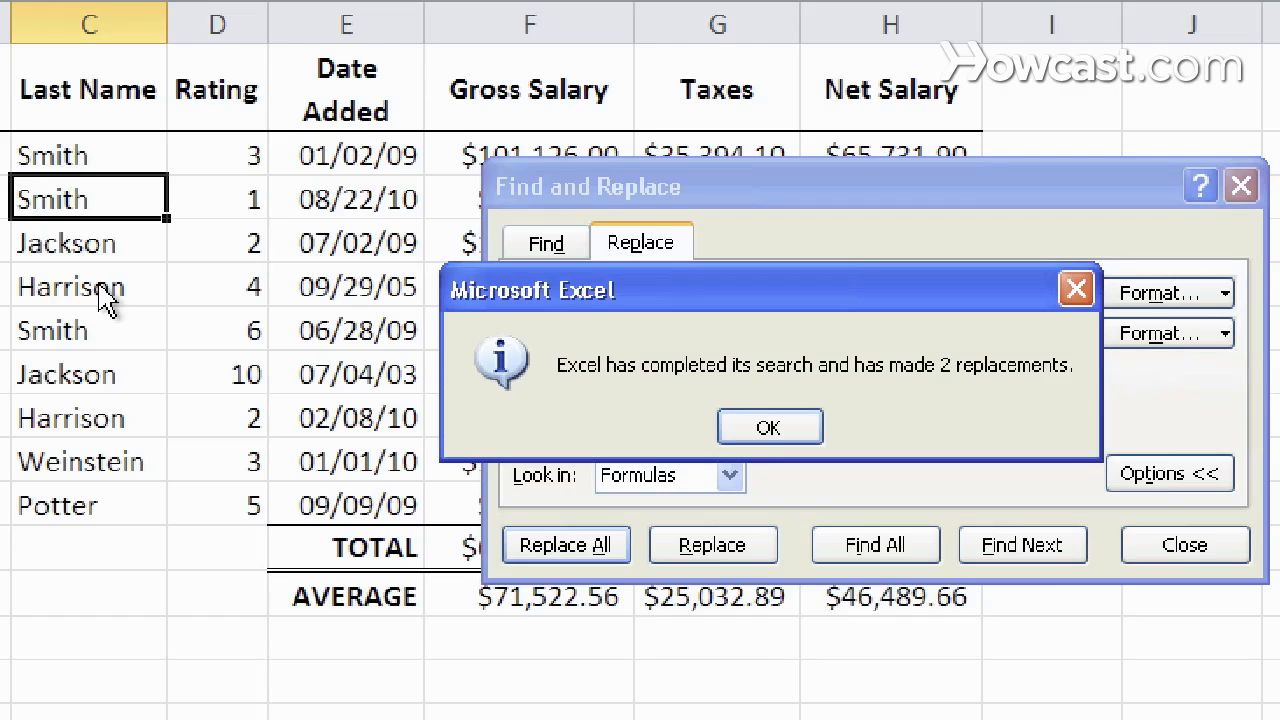
mouse_move(1020, 390)
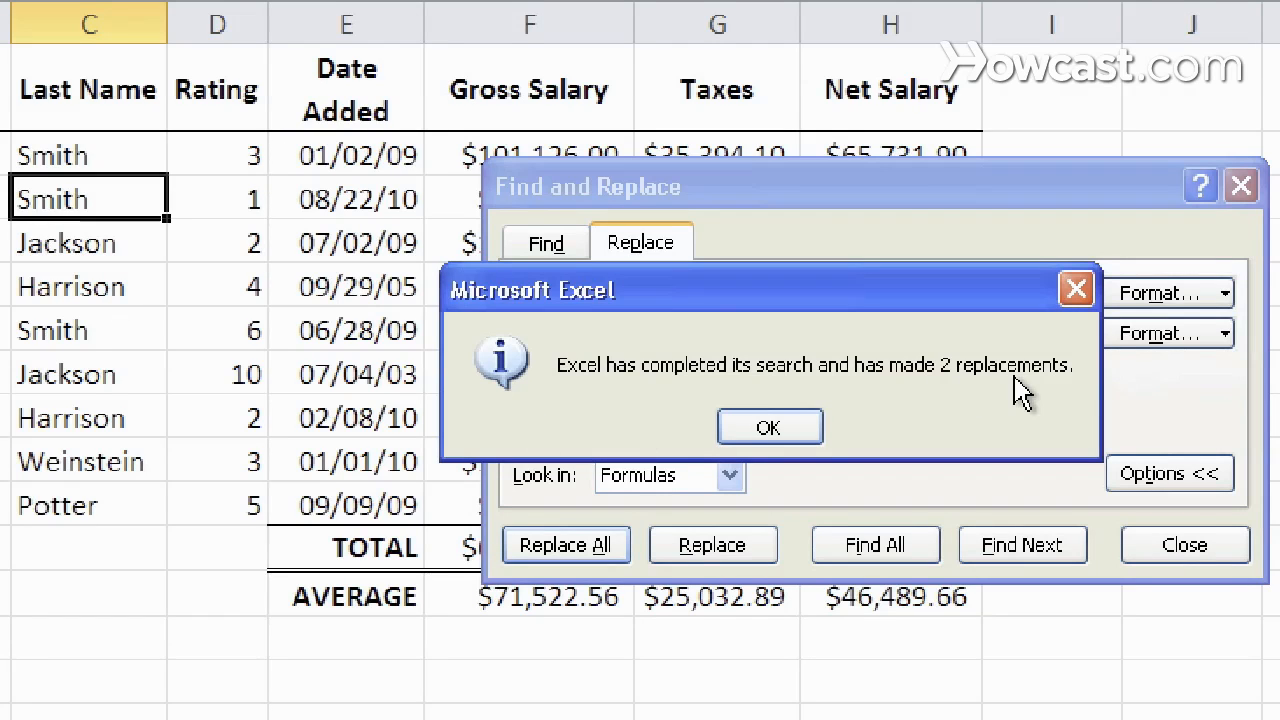
mouse_move(730, 420)
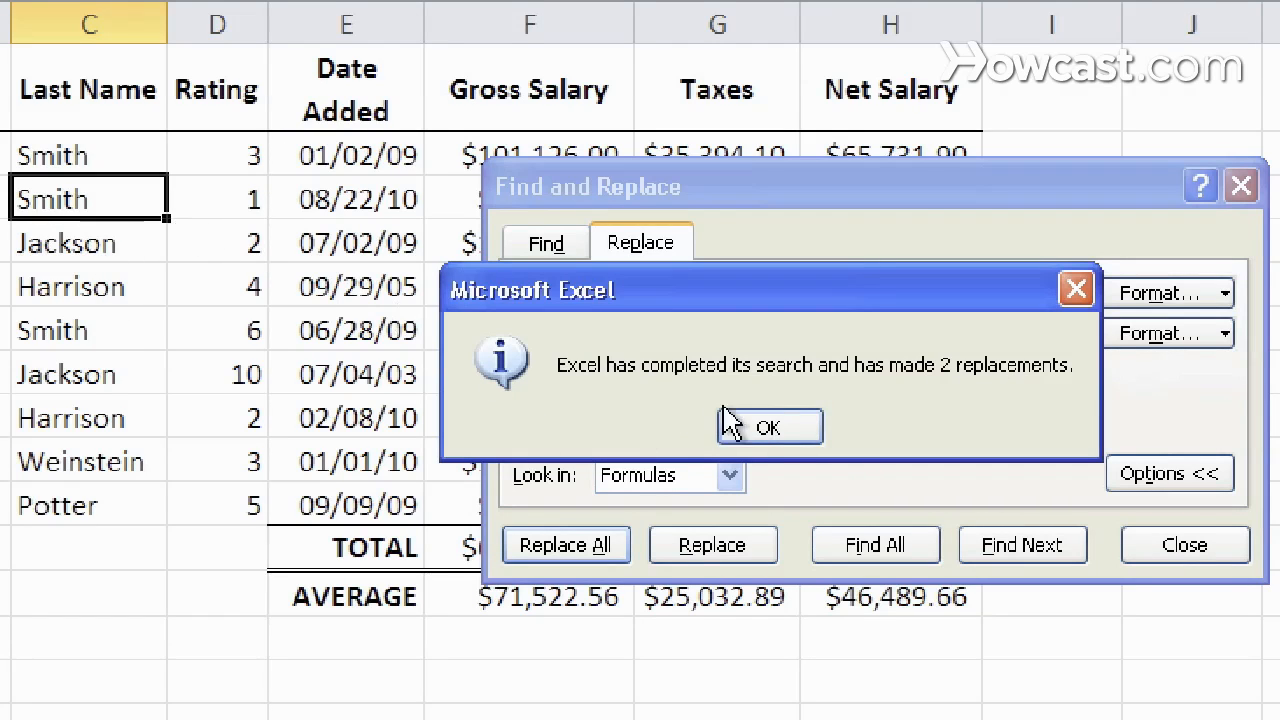
left_click(768, 426)
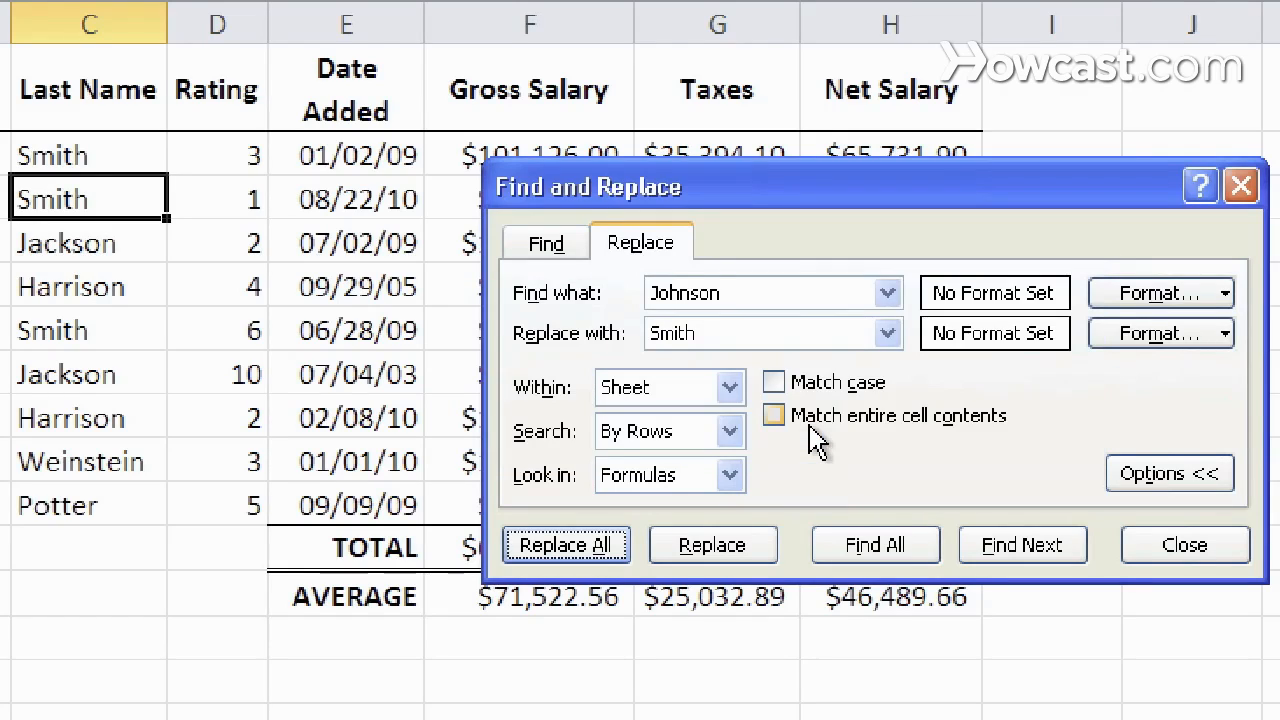
mouse_move(820, 444)
type("J")
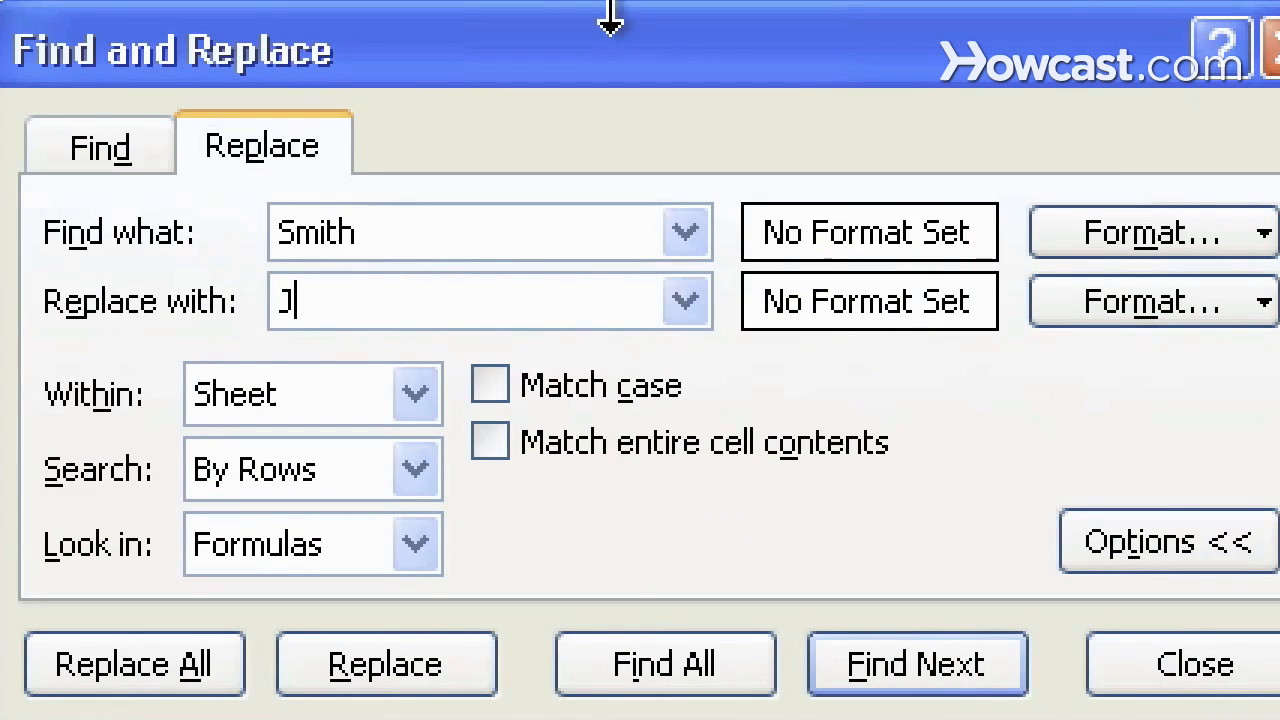
- Replace every Smith with a yellow-filled Jackson (three replacements) and close Find and Replace
type("ackson")
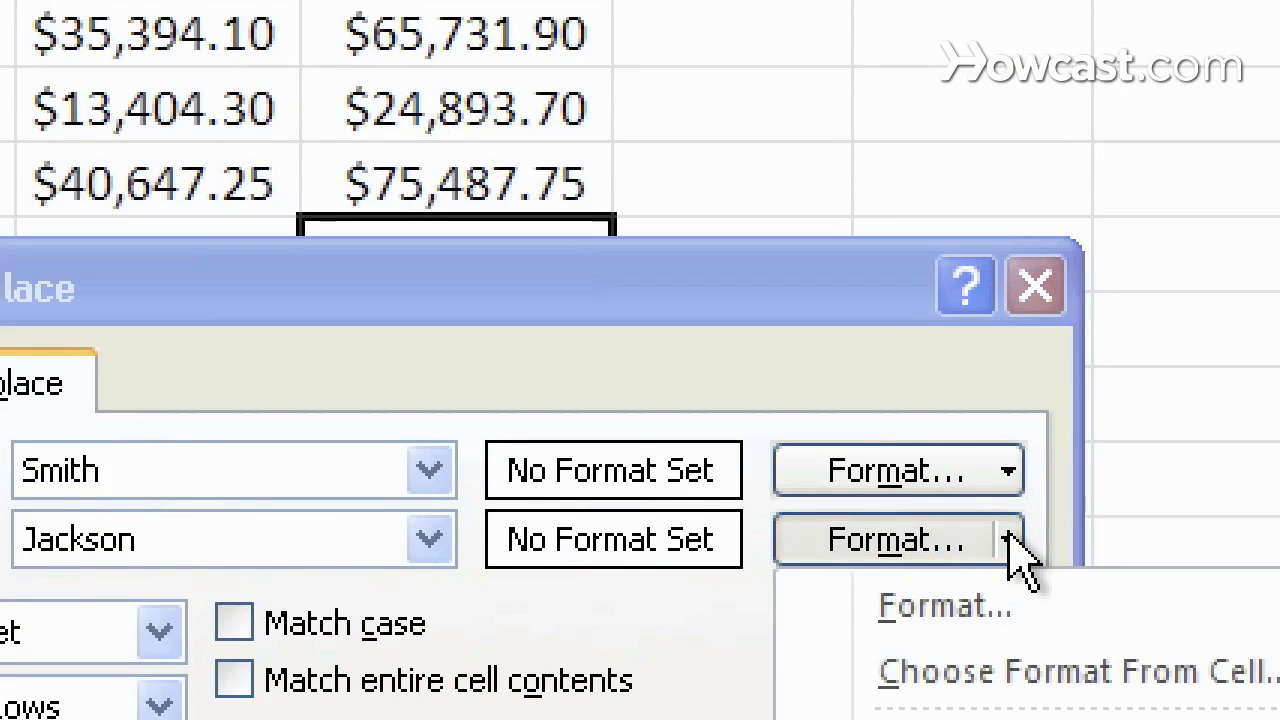
left_click(944, 604)
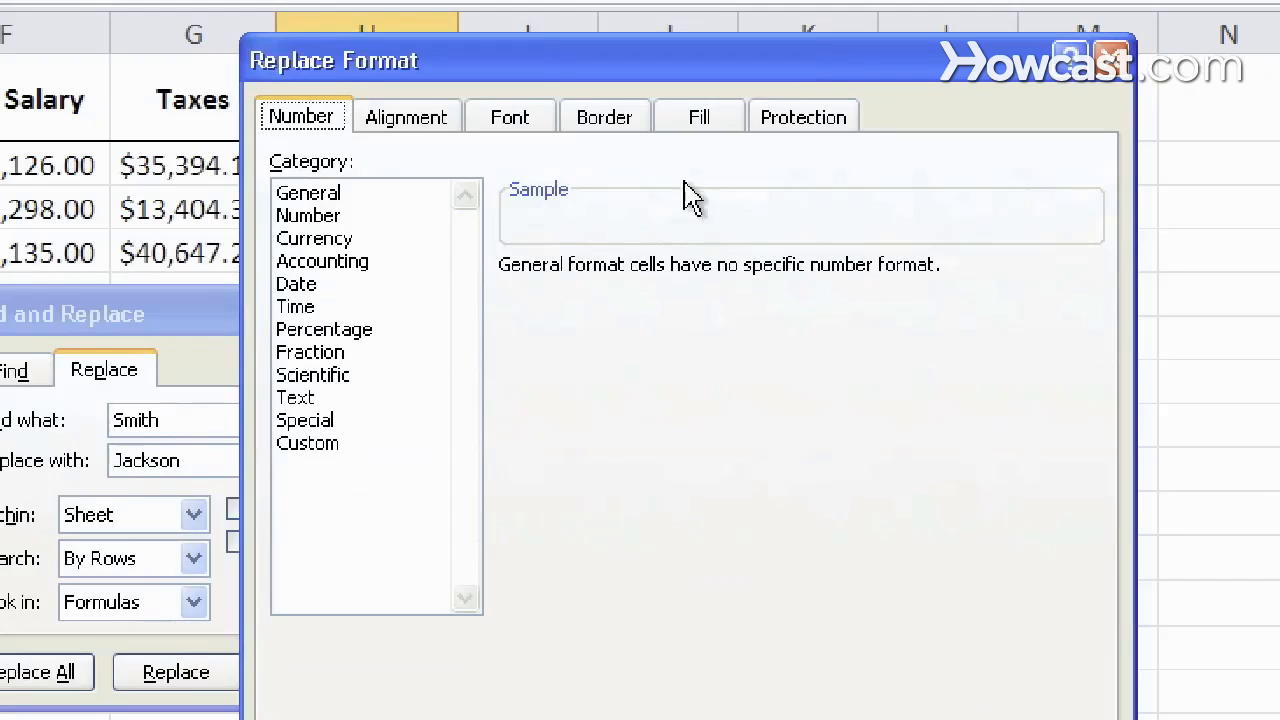
left_click(698, 116)
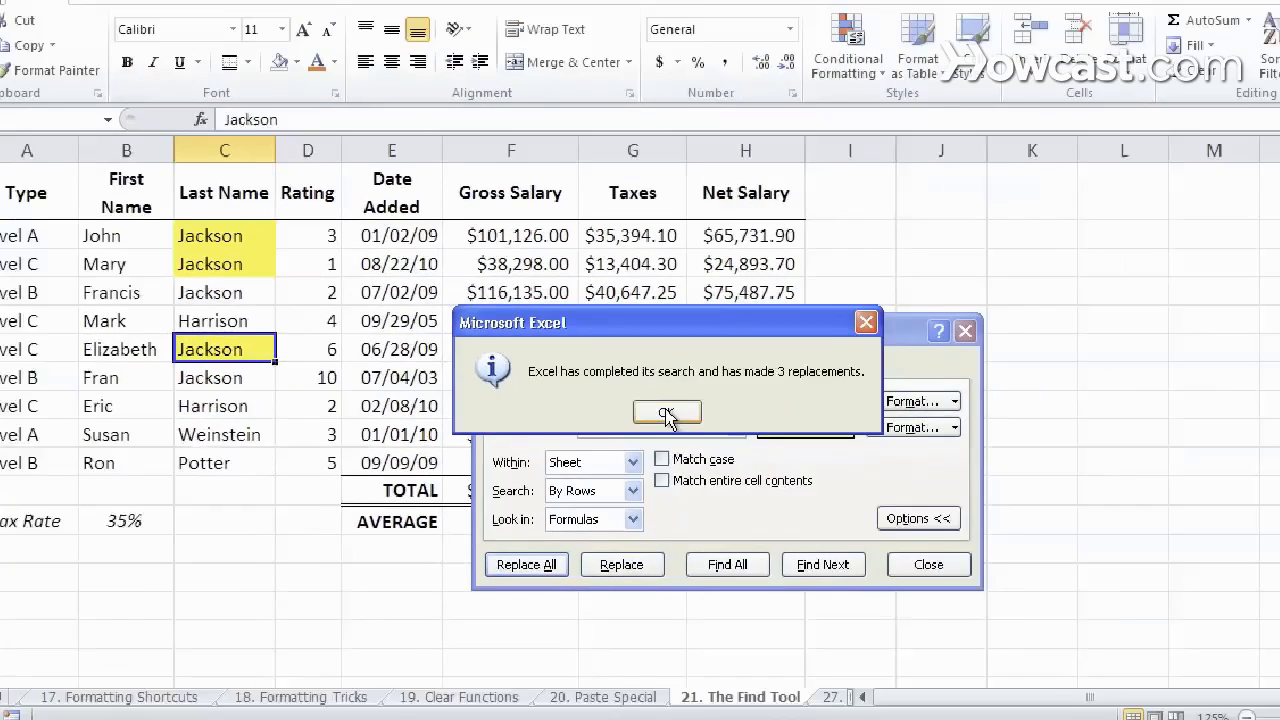
left_click(668, 412)
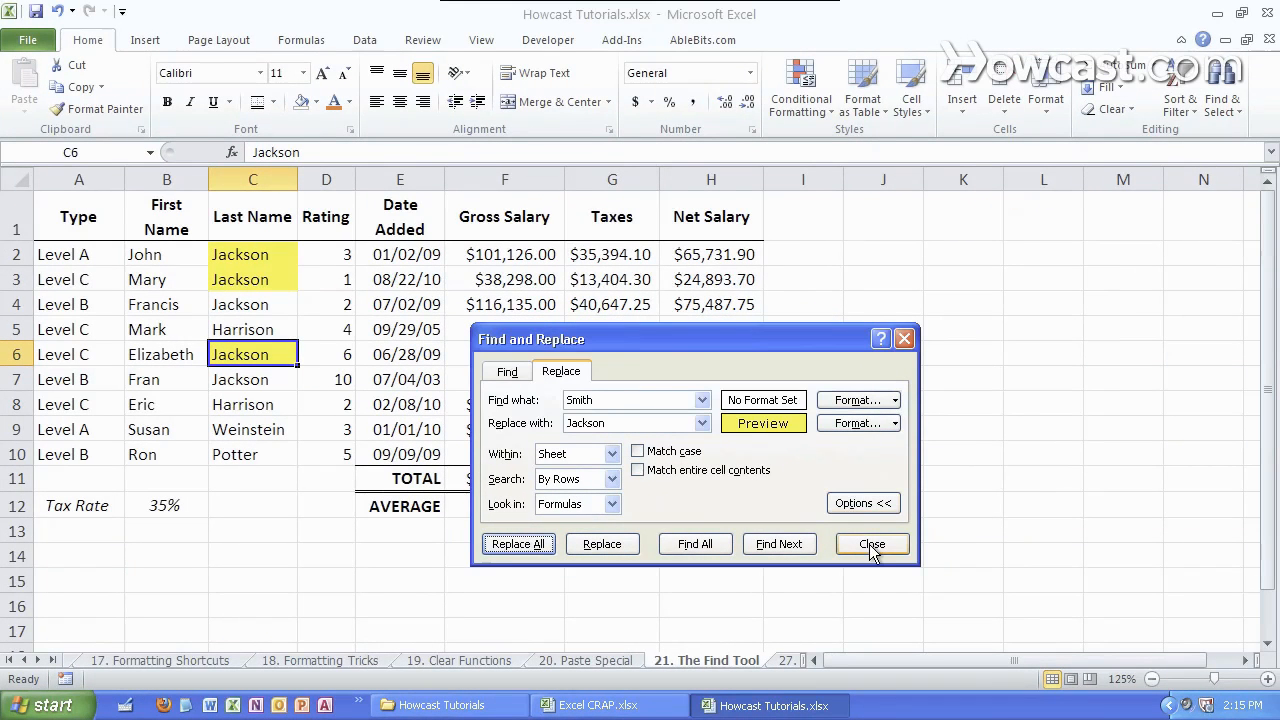
left_click(872, 544)
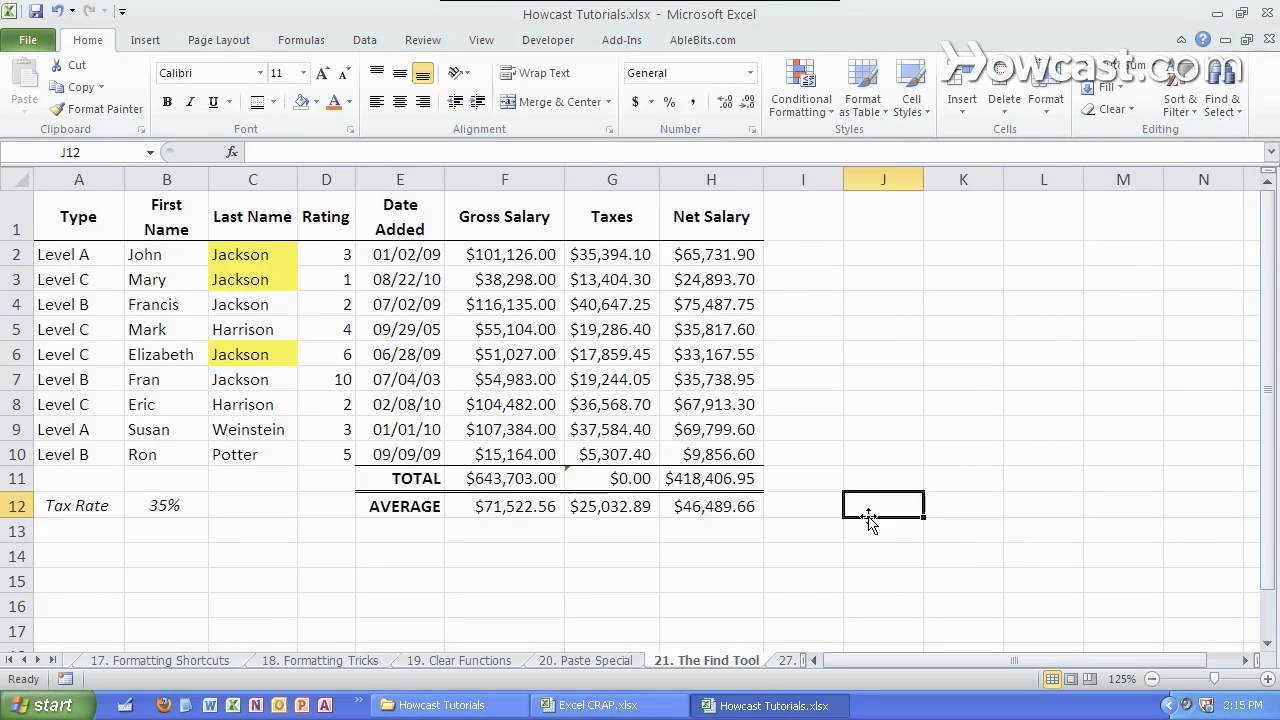